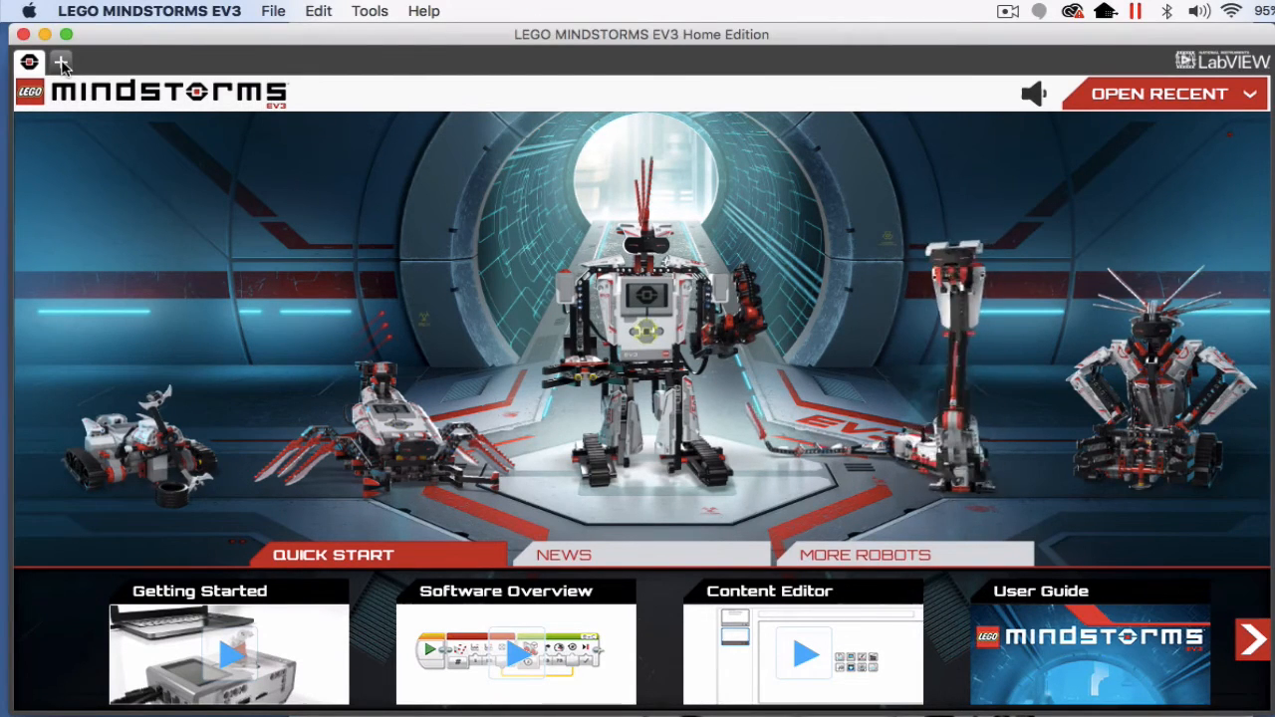
Create a new empty project from the lobby's + tab
{"action": "left_click", "coordinate": [60, 62]}
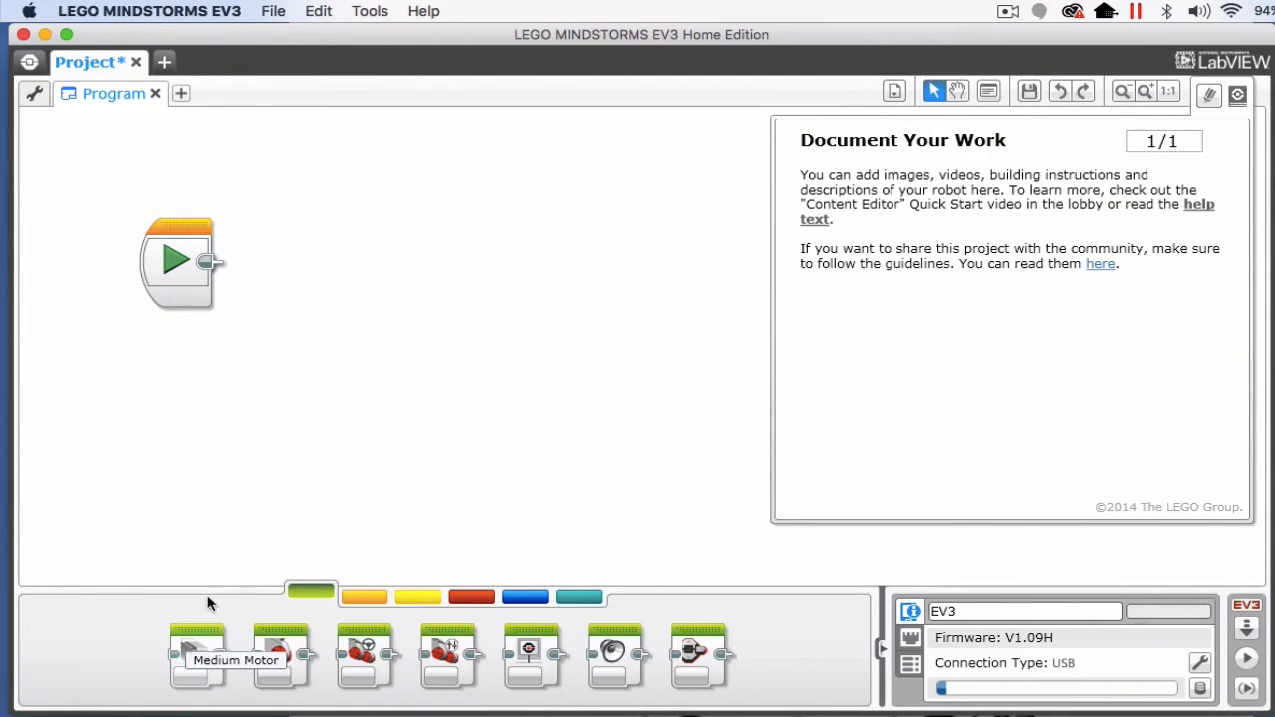
Attach a Medium Motor block on port A right after the Start block
{"action": "left_click_drag", "start_coordinate": [197, 653], "coordinate": [289, 262]}
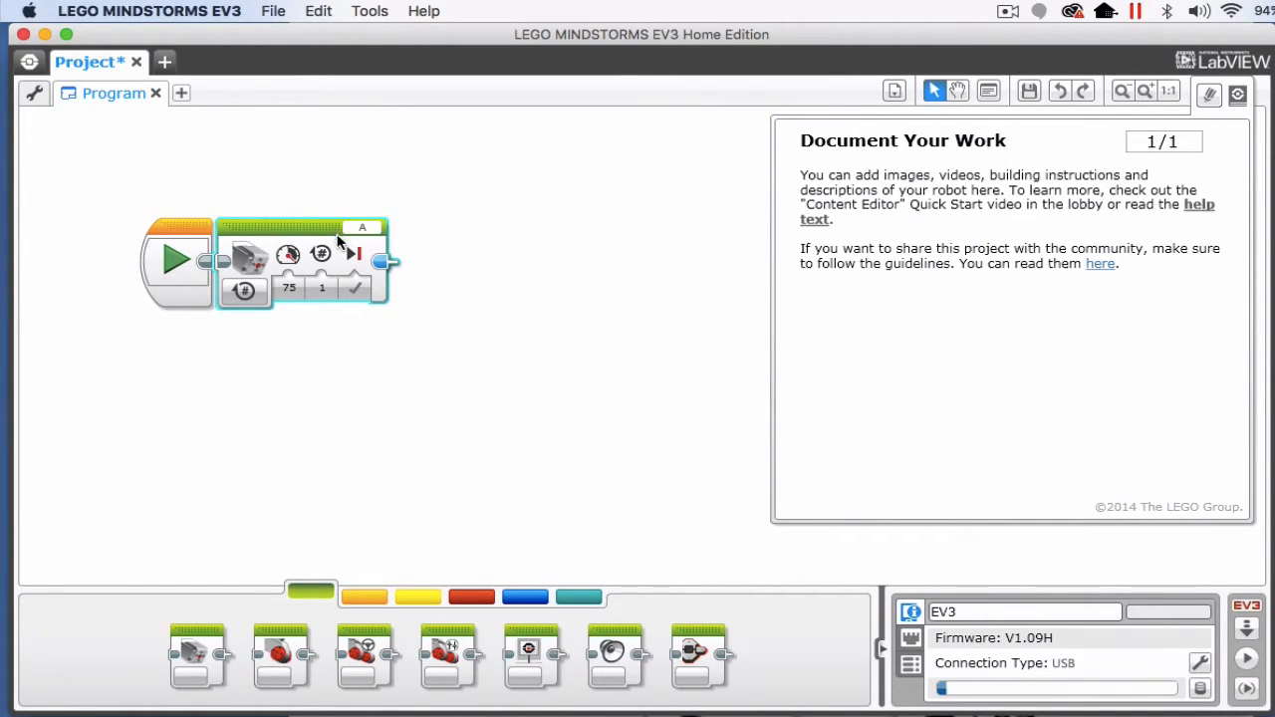
{"action": "mouse_move", "coordinate": [365, 229]}
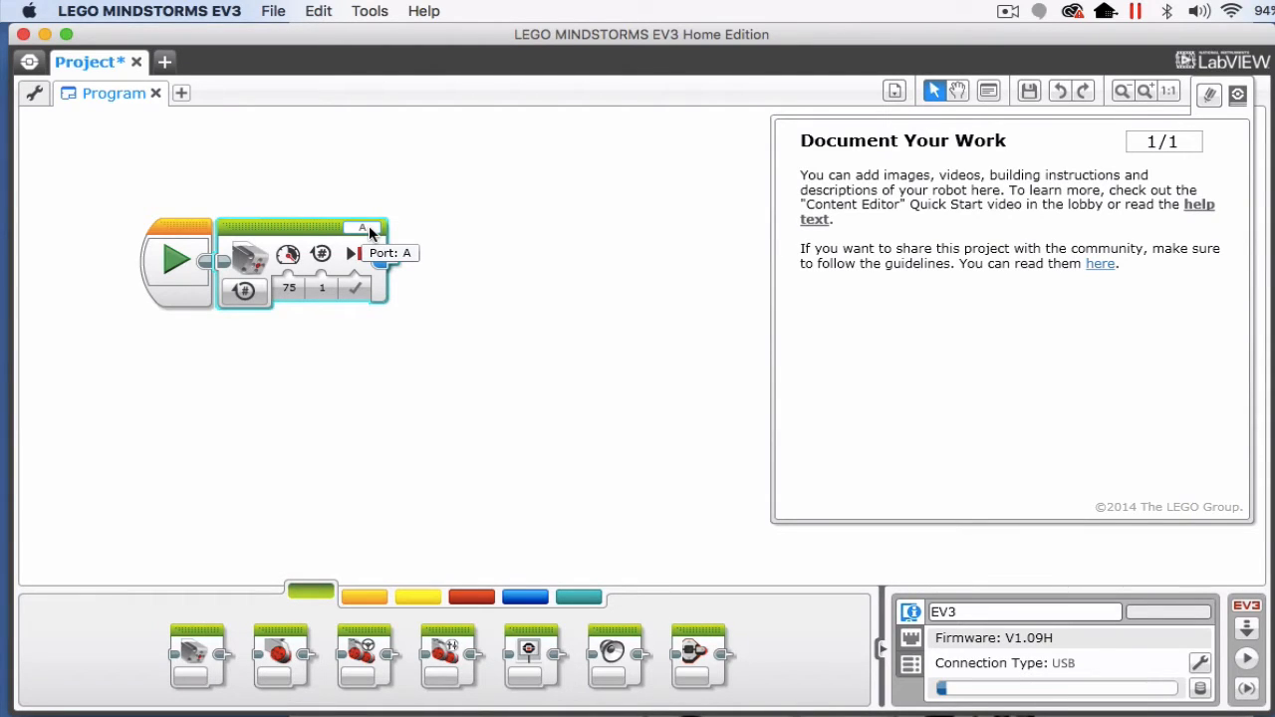
{"action": "mouse_move", "coordinate": [307, 307]}
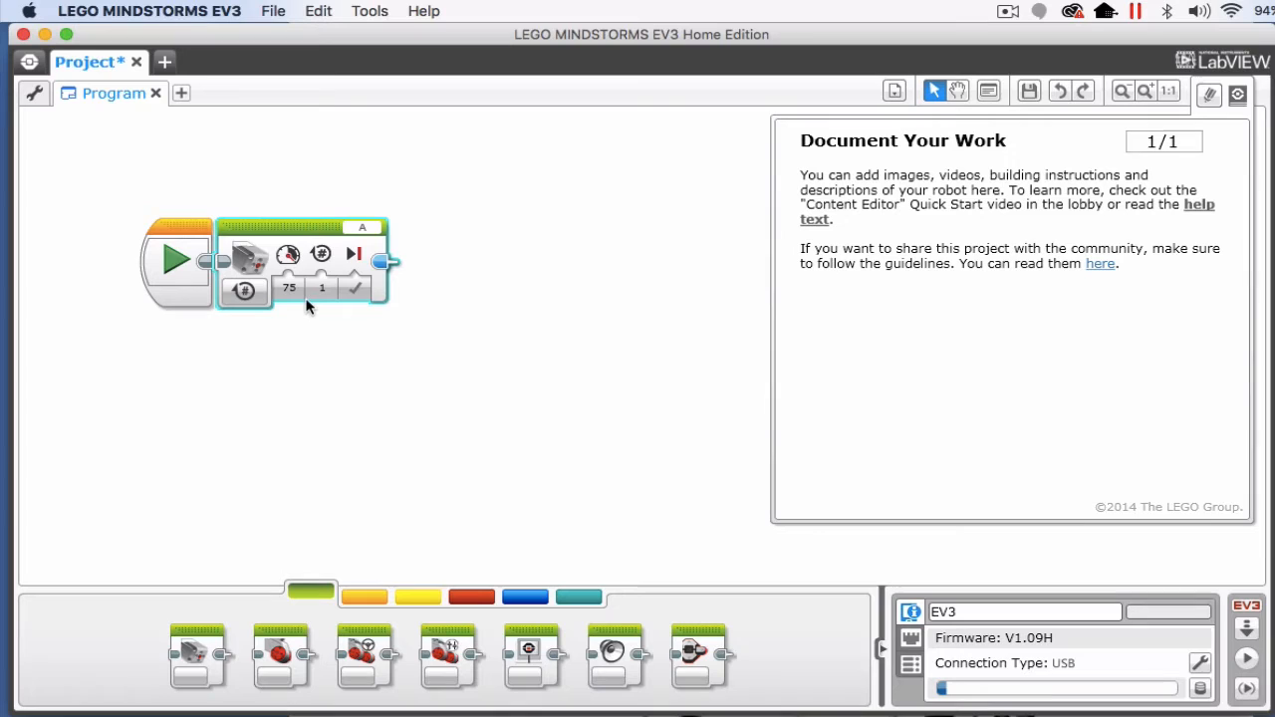
{"action": "mouse_move", "coordinate": [297, 304]}
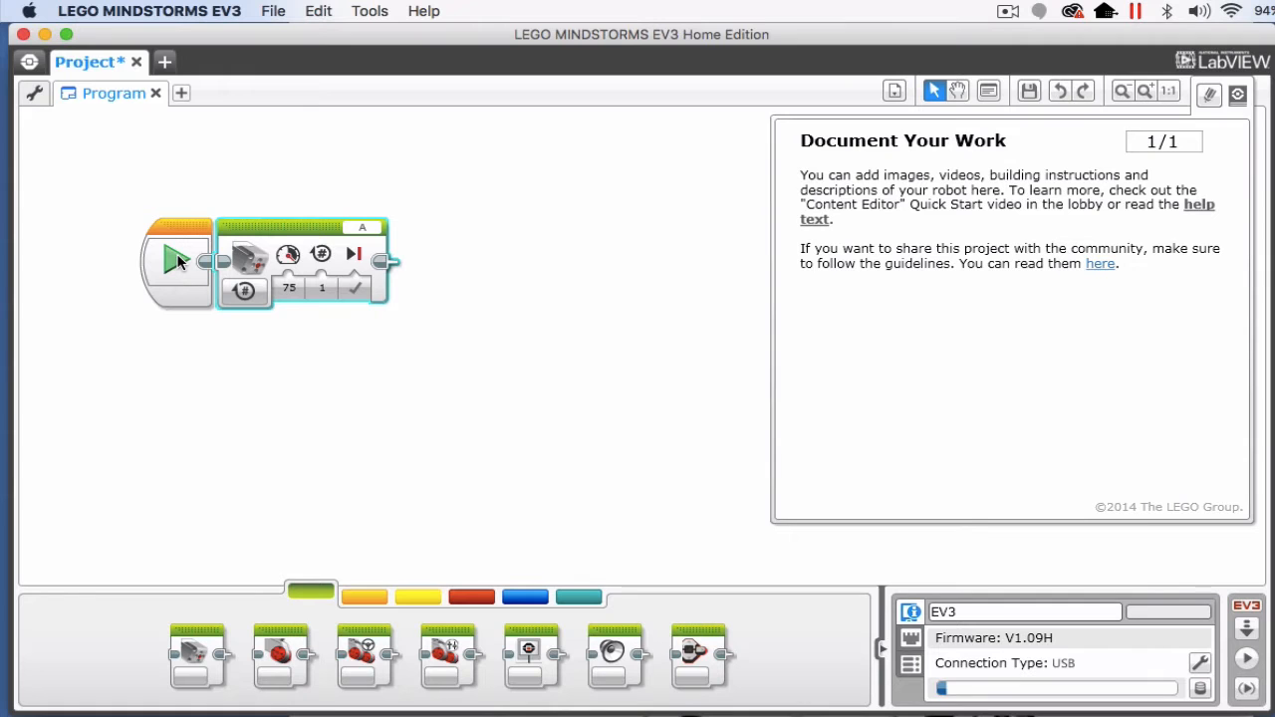
Adjust the Medium Motor block's power slider, ending at power 75 and 5 rotations
{"action": "left_click", "coordinate": [177, 261]}
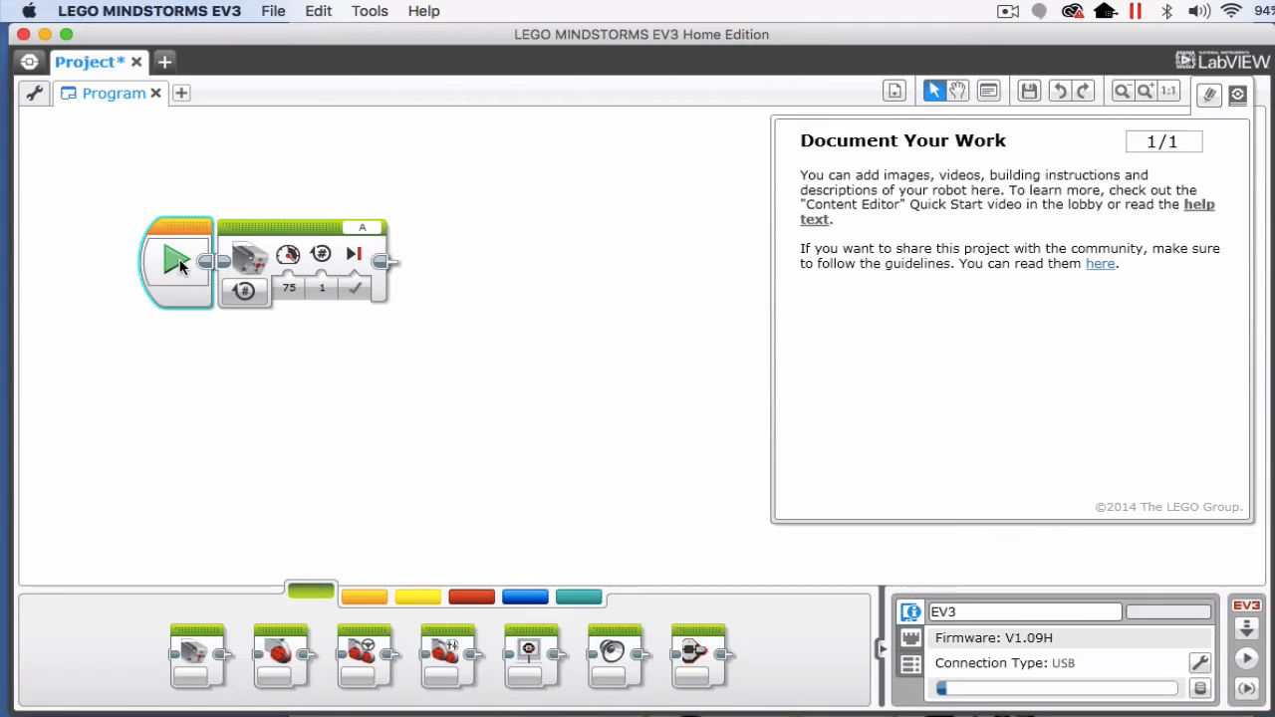
{"action": "mouse_move", "coordinate": [283, 321]}
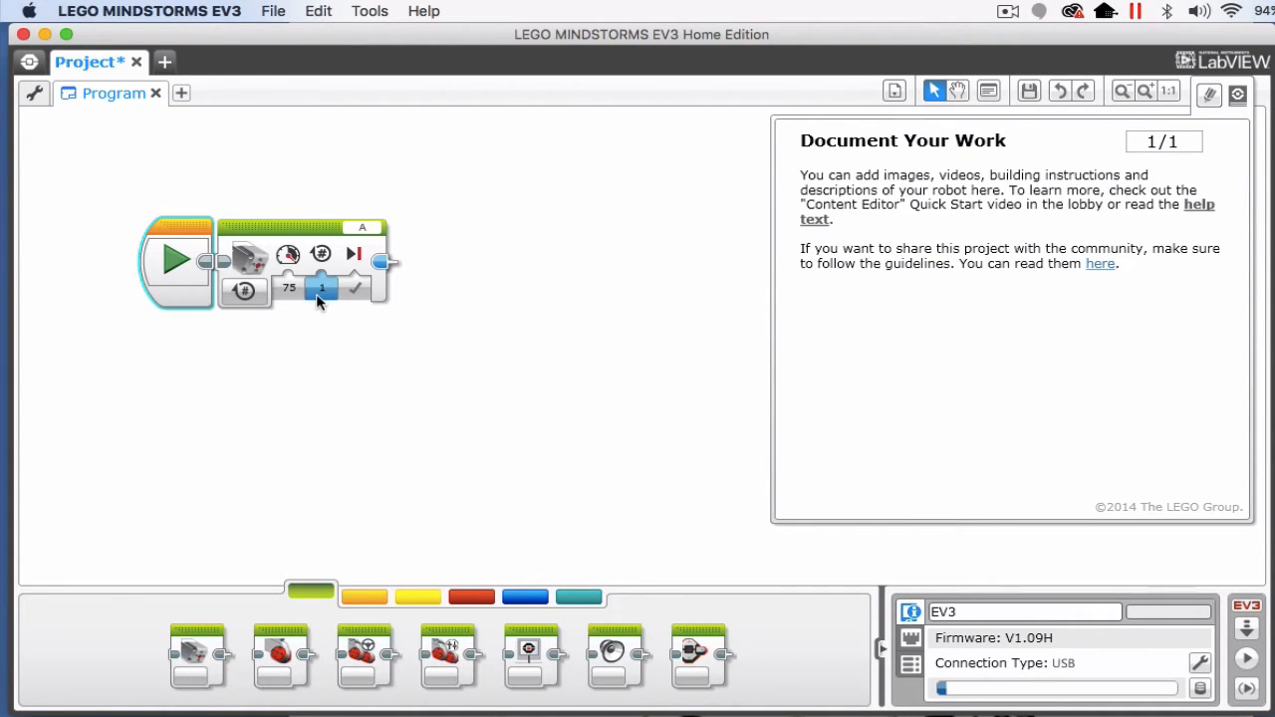
{"action": "left_click", "coordinate": [288, 288]}
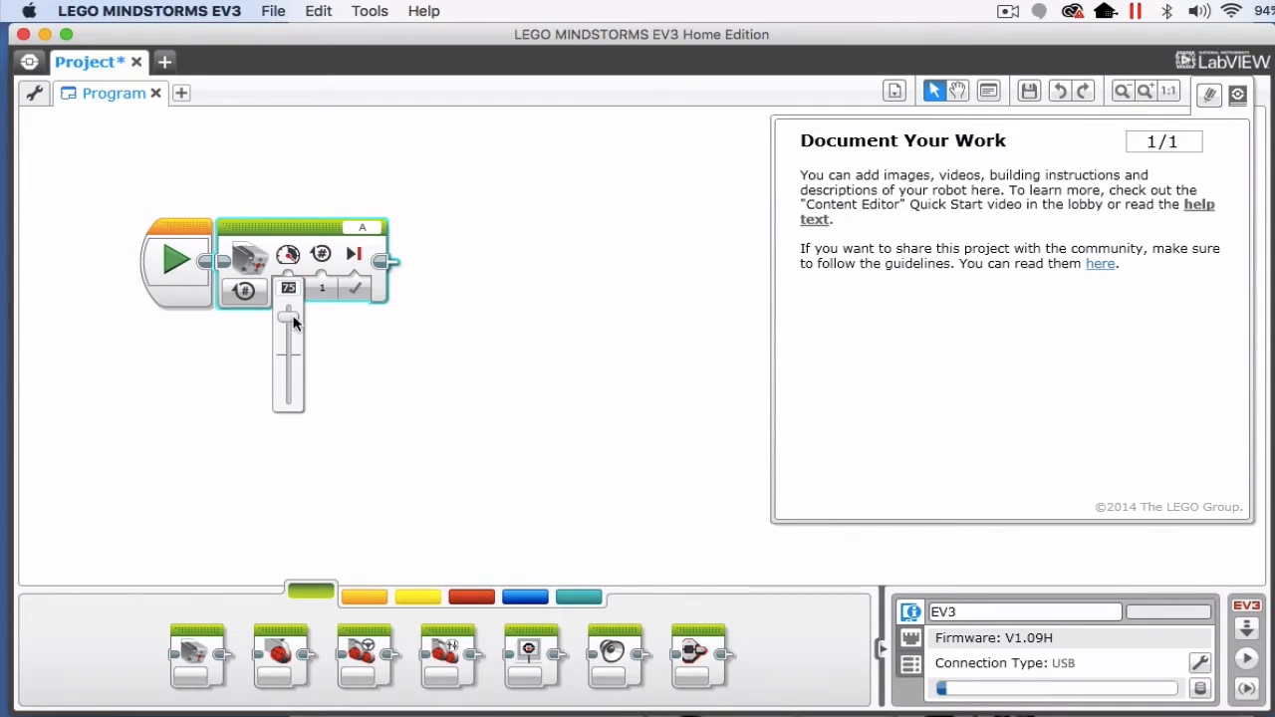
{"action": "mouse_move", "coordinate": [290, 379]}
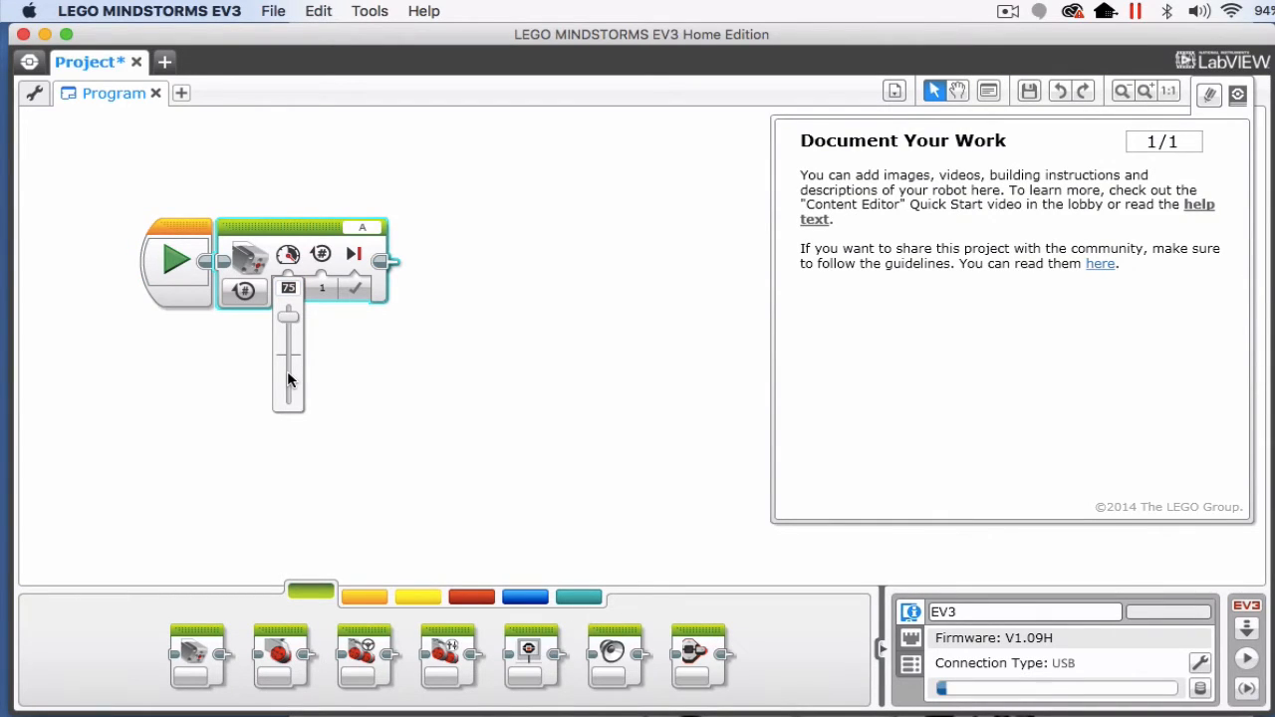
{"action": "left_click_drag", "start_coordinate": [288, 317], "coordinate": [288, 391]}
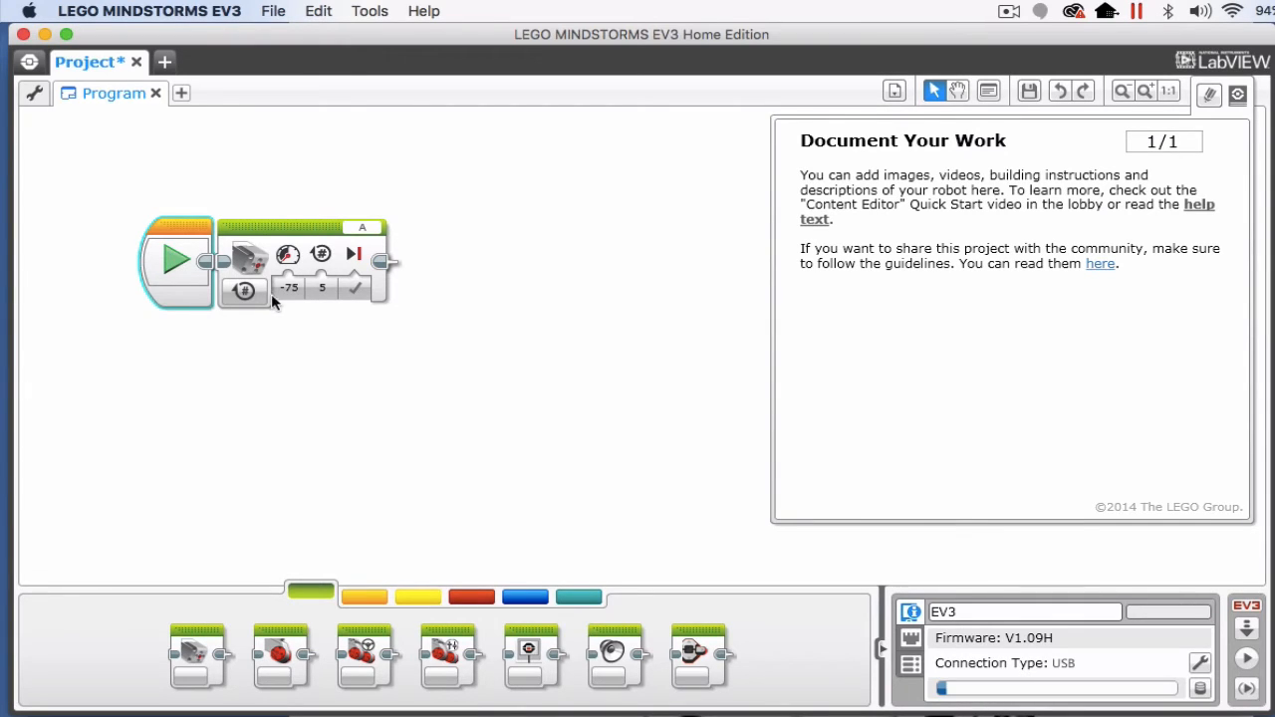
{"action": "left_click", "coordinate": [288, 288]}
{"action": "type", "text": "75"}
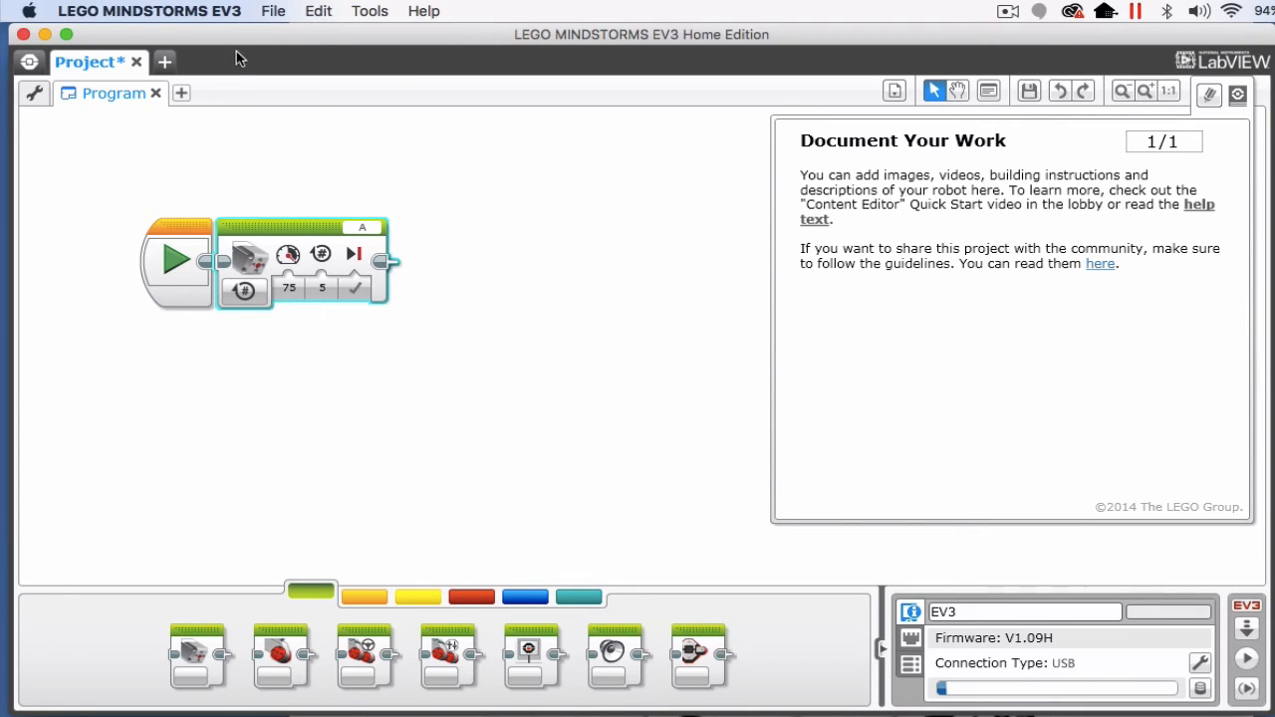
Turn the motor block into a My Block named 'OpenClaw' with My Block Builder
{"action": "left_click", "coordinate": [370, 11]}
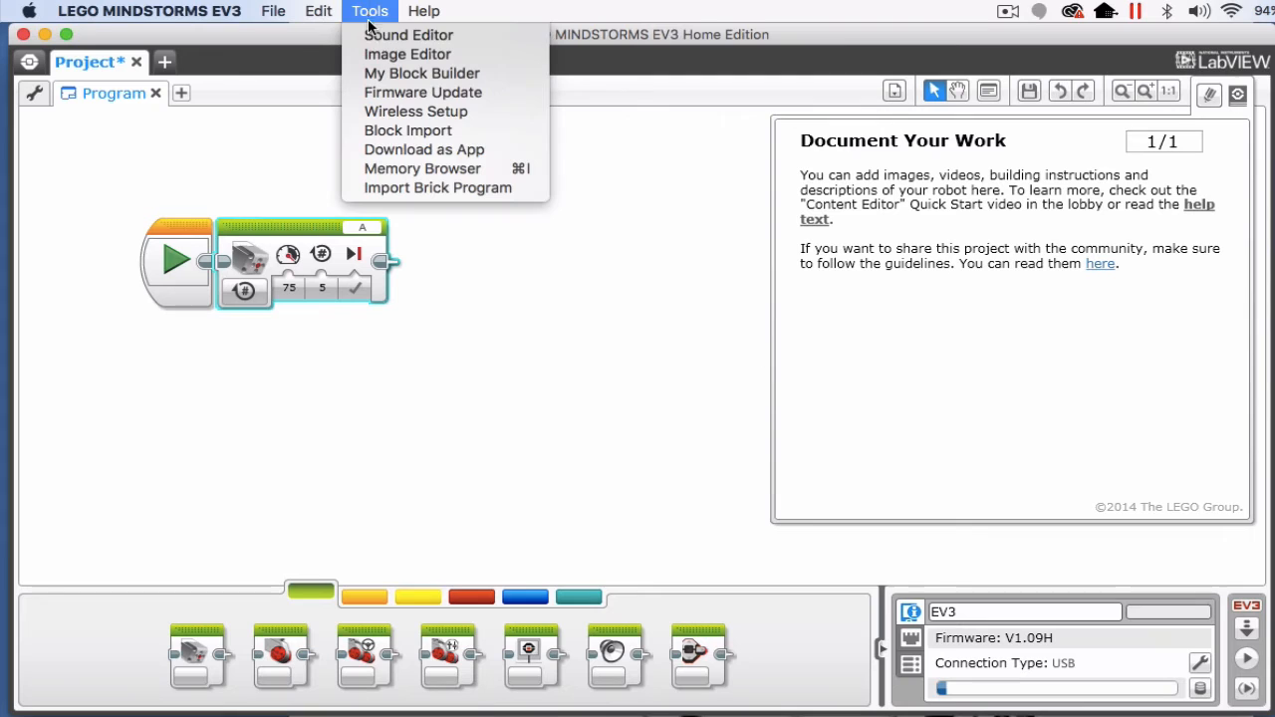
{"action": "left_click", "coordinate": [377, 82]}
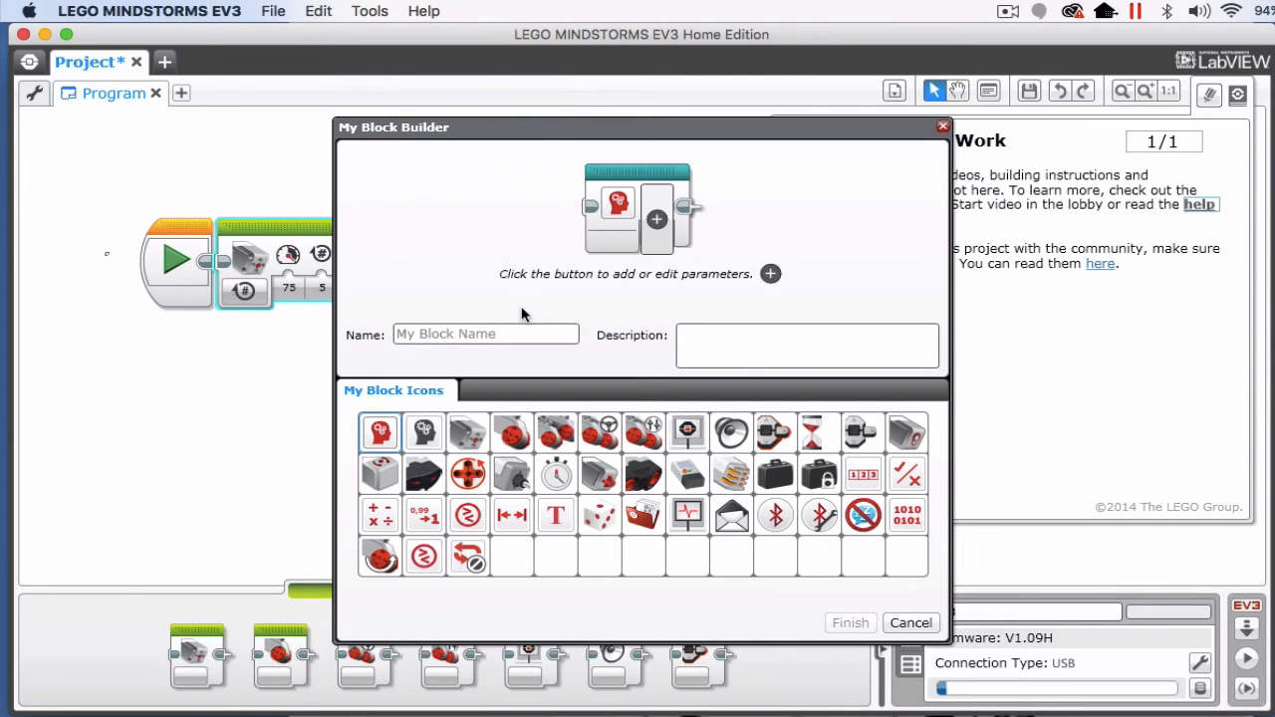
{"action": "left_click", "coordinate": [485, 334]}
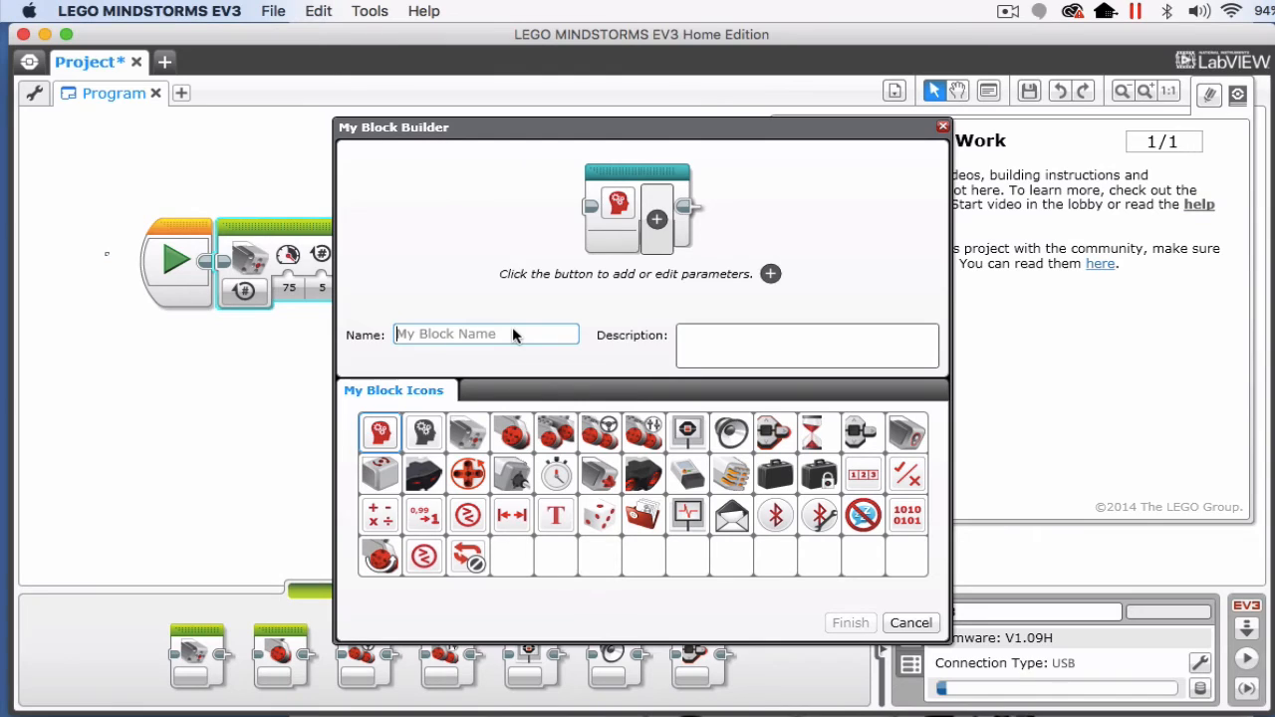
{"action": "type", "text": "Ope"}
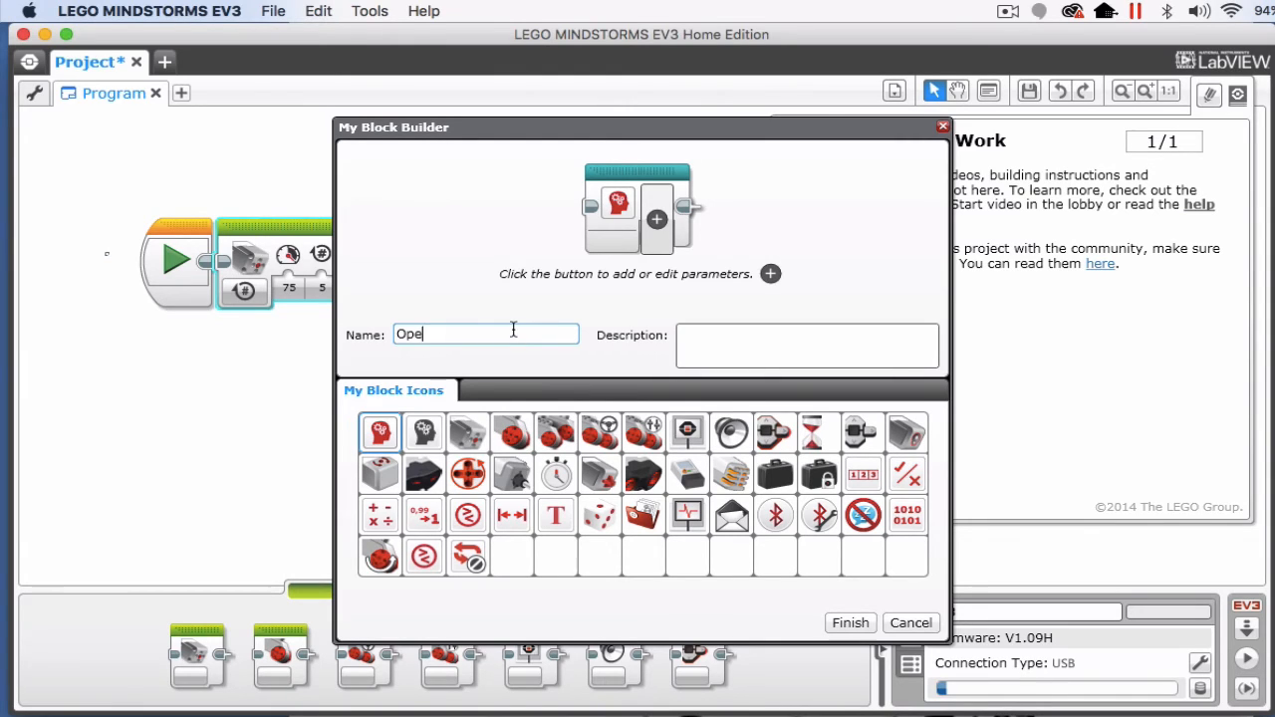
{"action": "type", "text": "nClaw"}
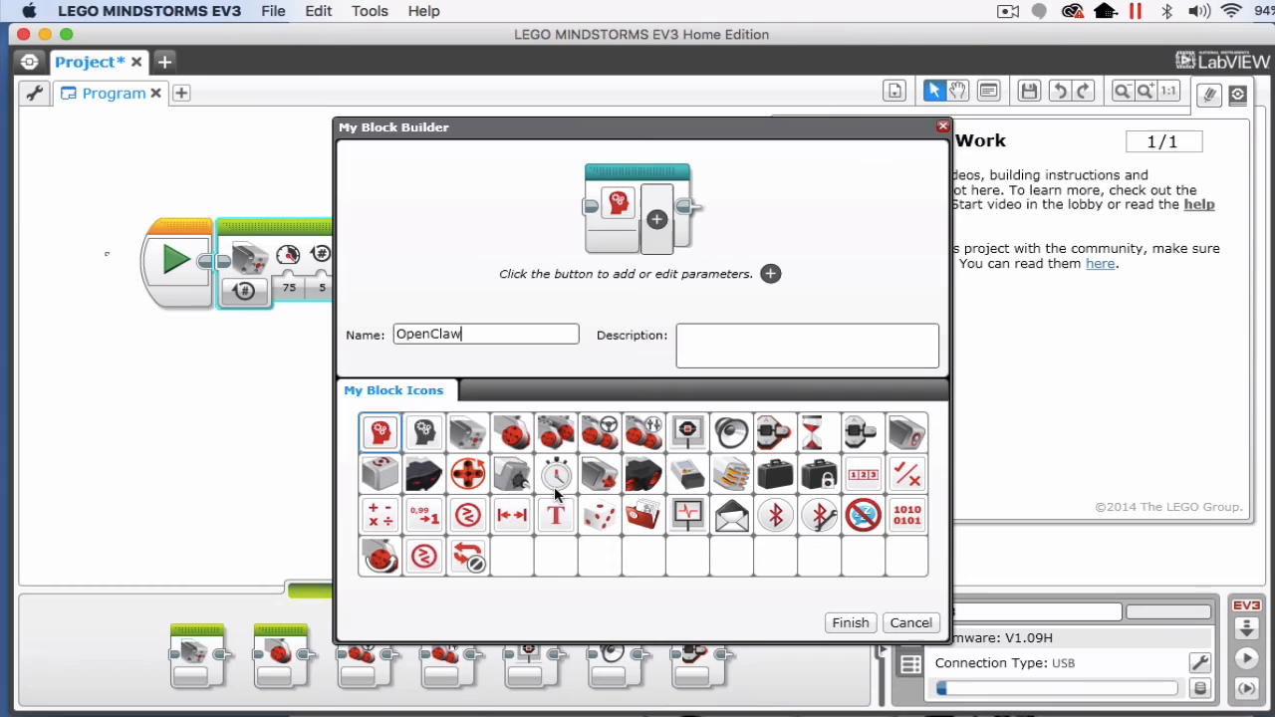
{"action": "mouse_move", "coordinate": [638, 496]}
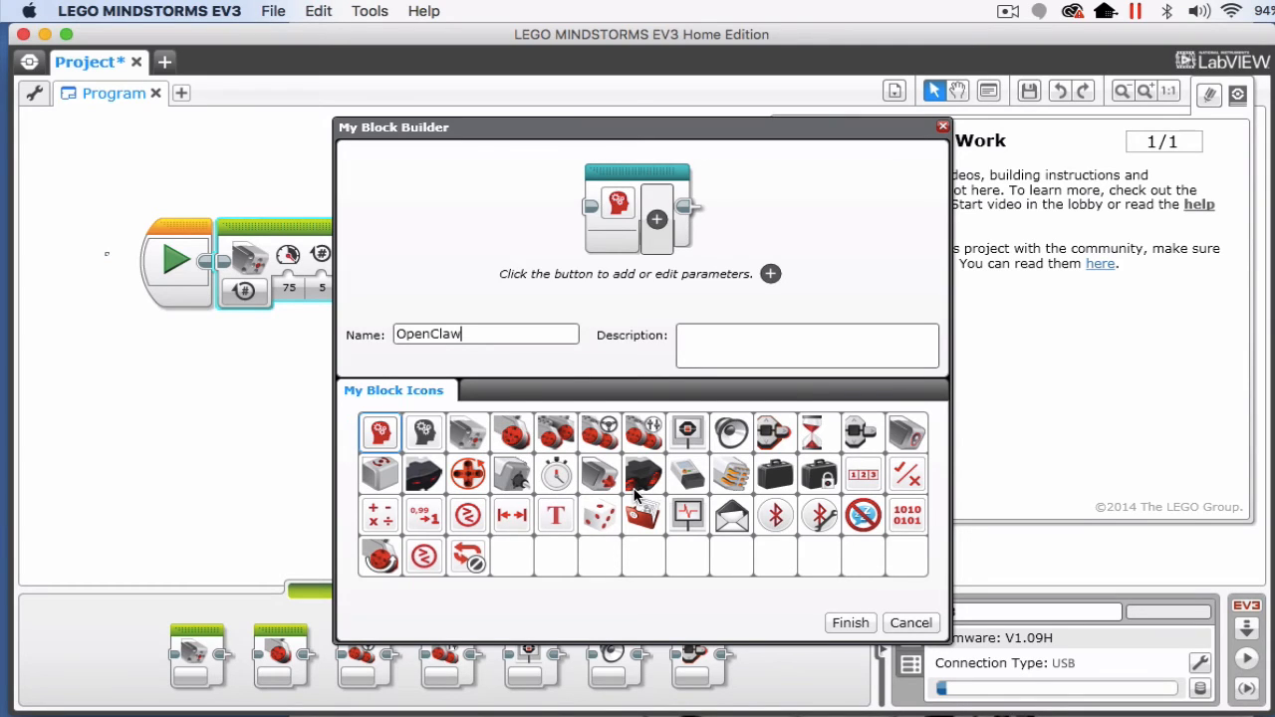
{"action": "mouse_move", "coordinate": [558, 407]}
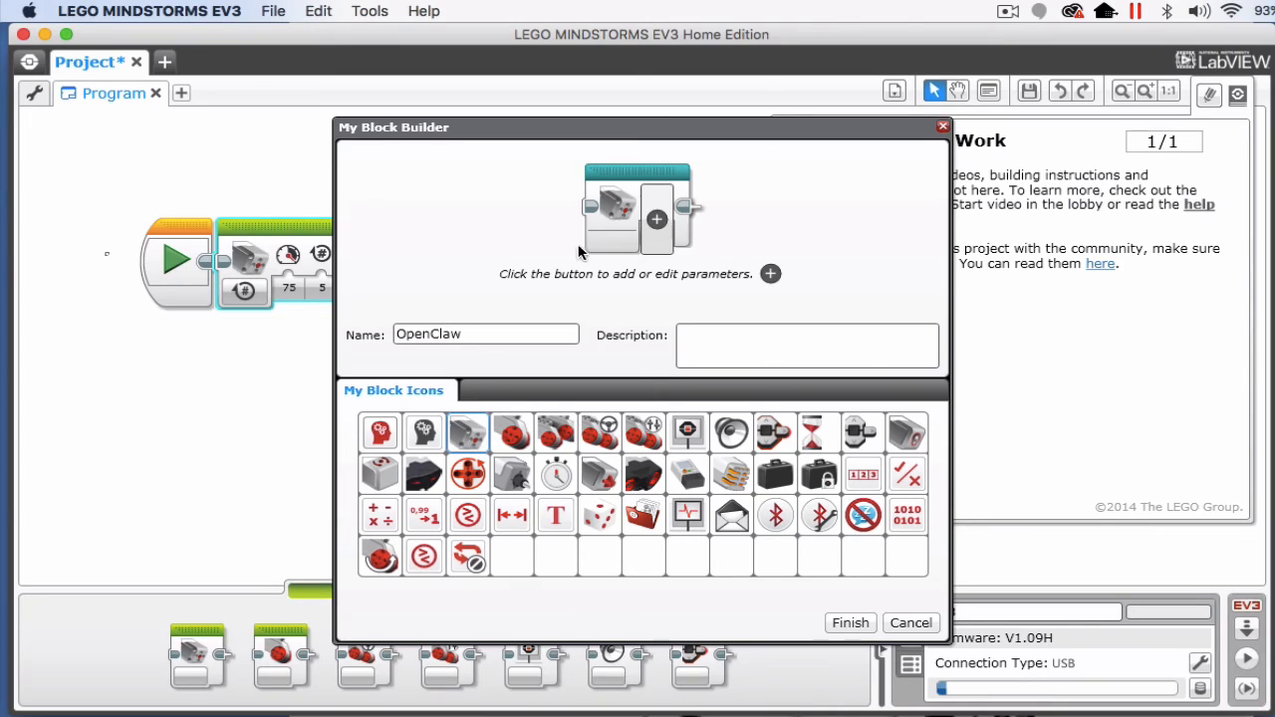
{"action": "mouse_move", "coordinate": [676, 450]}
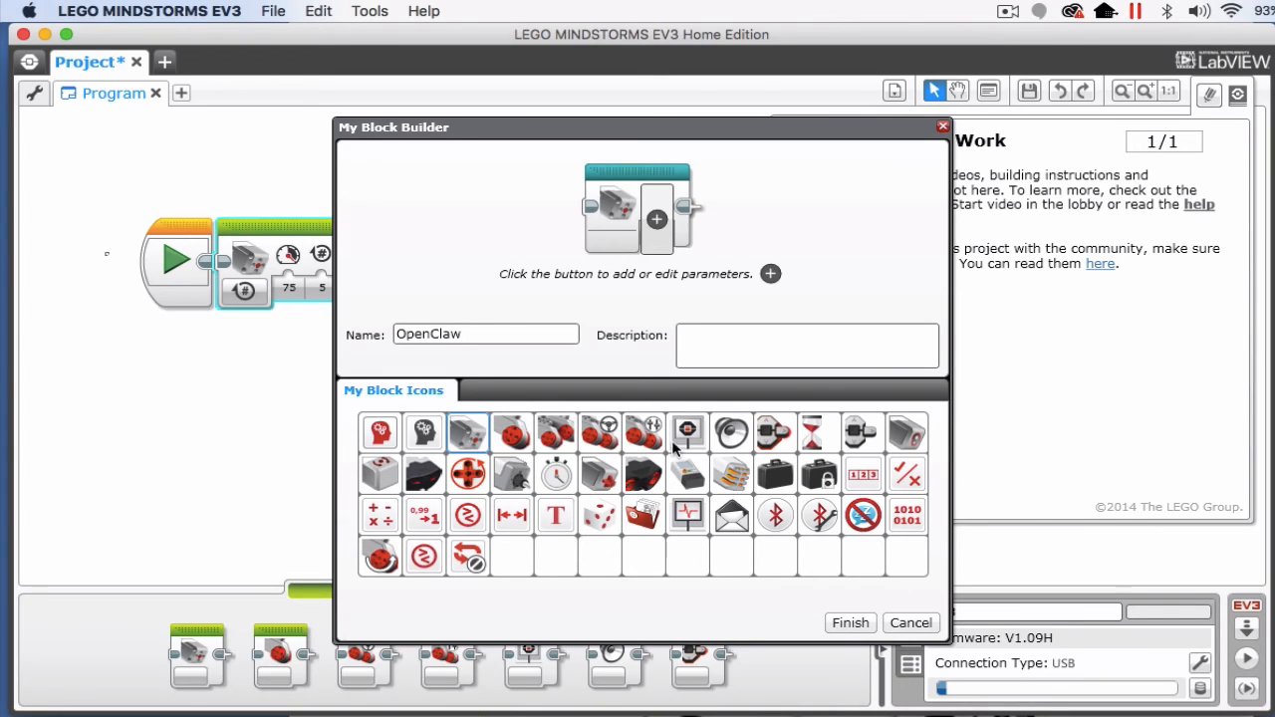
{"action": "mouse_move", "coordinate": [845, 618]}
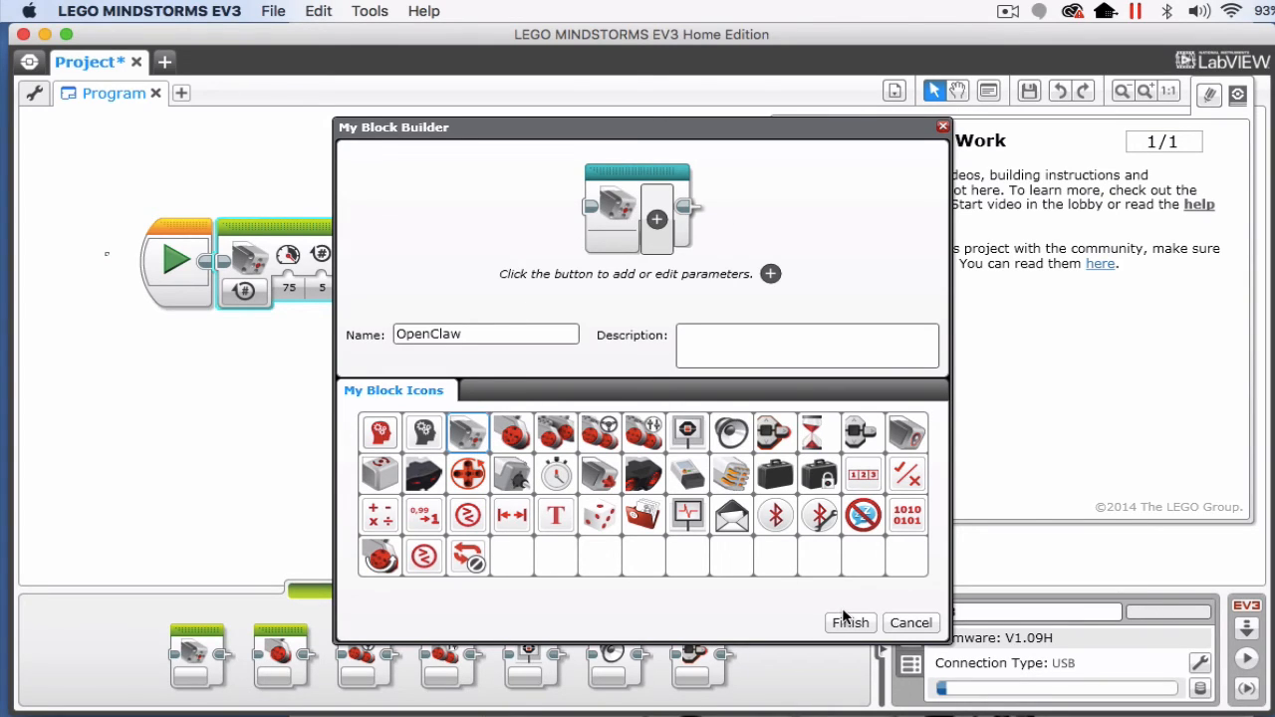
{"action": "left_click", "coordinate": [850, 622]}
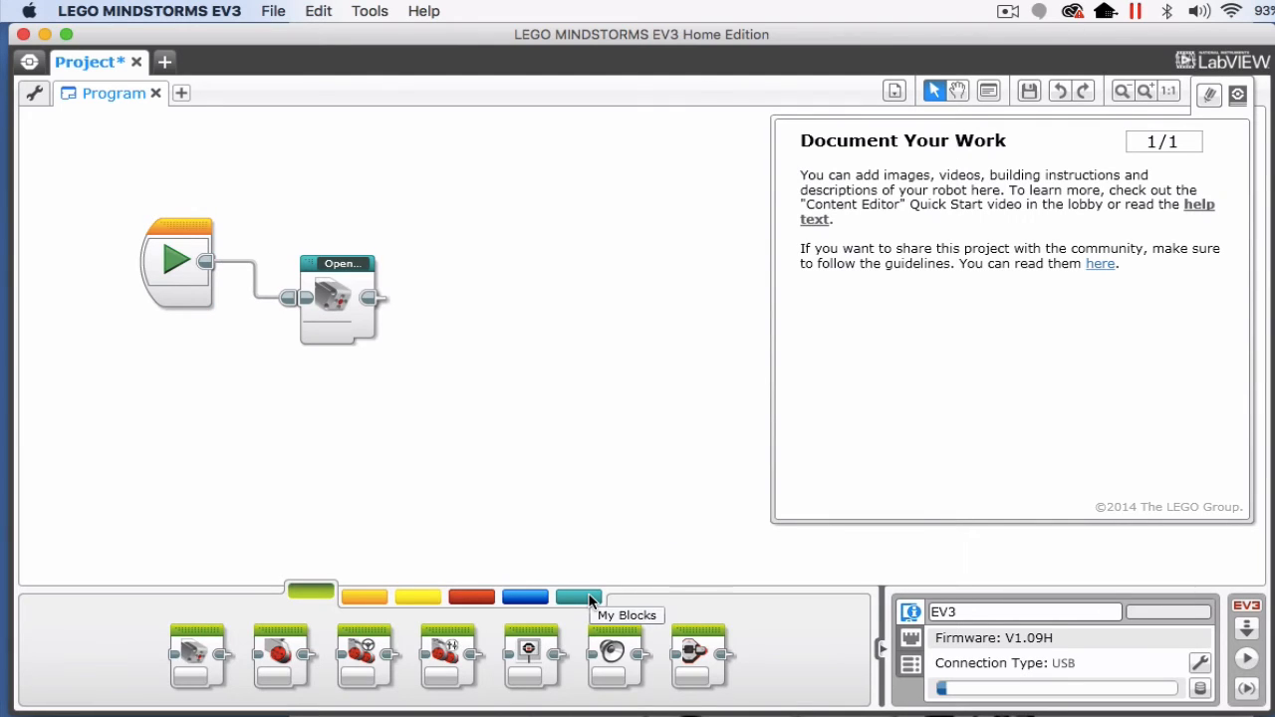
{"action": "left_click", "coordinate": [578, 596]}
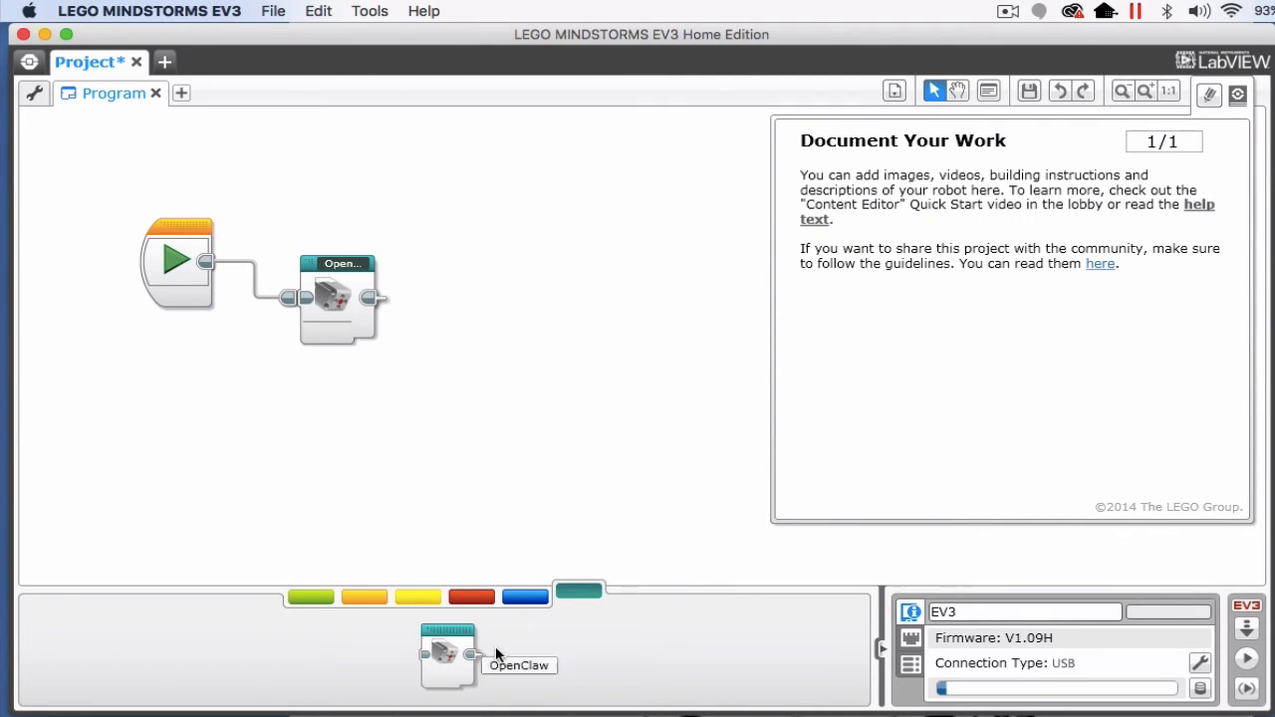
{"action": "mouse_move", "coordinate": [451, 661]}
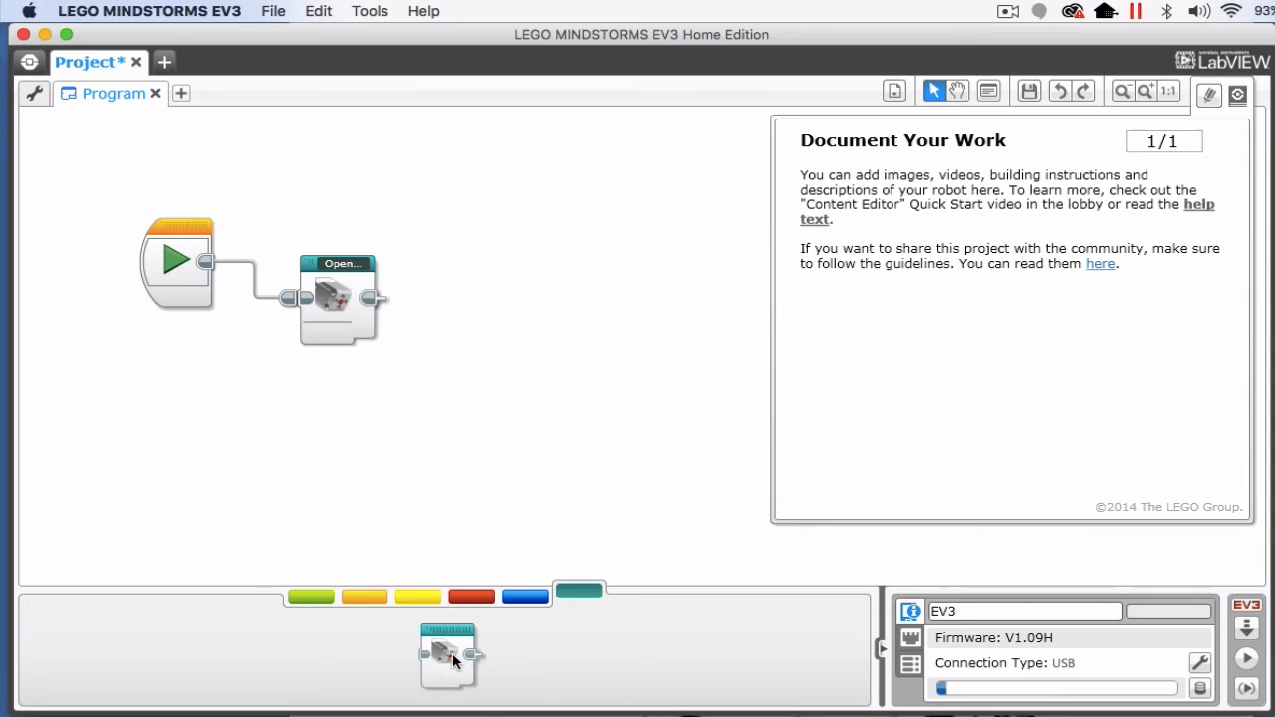
{"action": "mouse_move", "coordinate": [449, 647]}
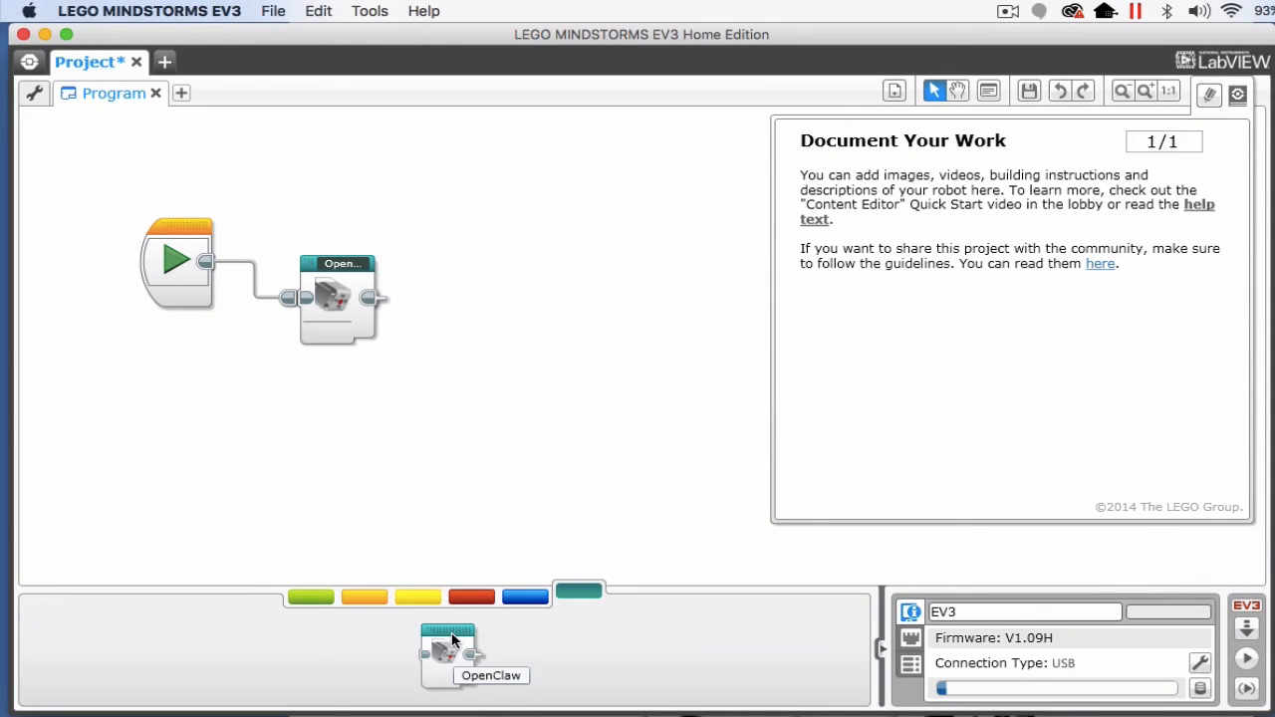
{"action": "mouse_move", "coordinate": [309, 464]}
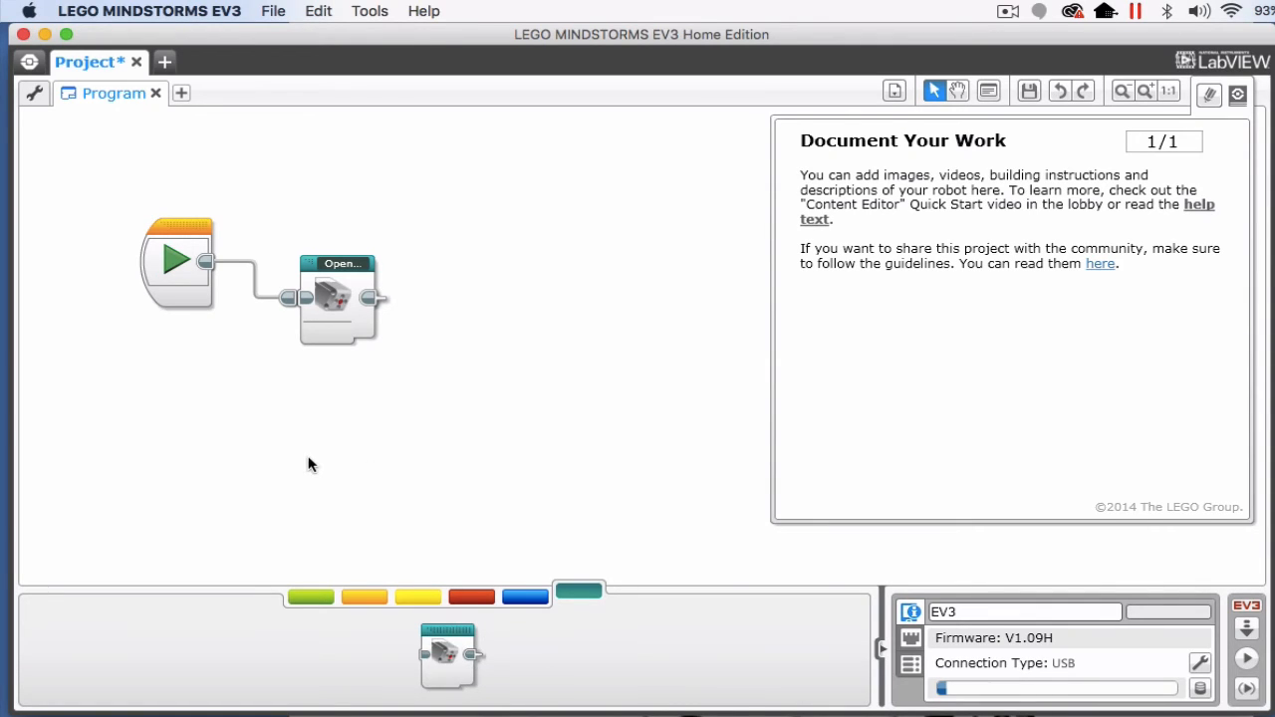
{"action": "mouse_move", "coordinate": [299, 352]}
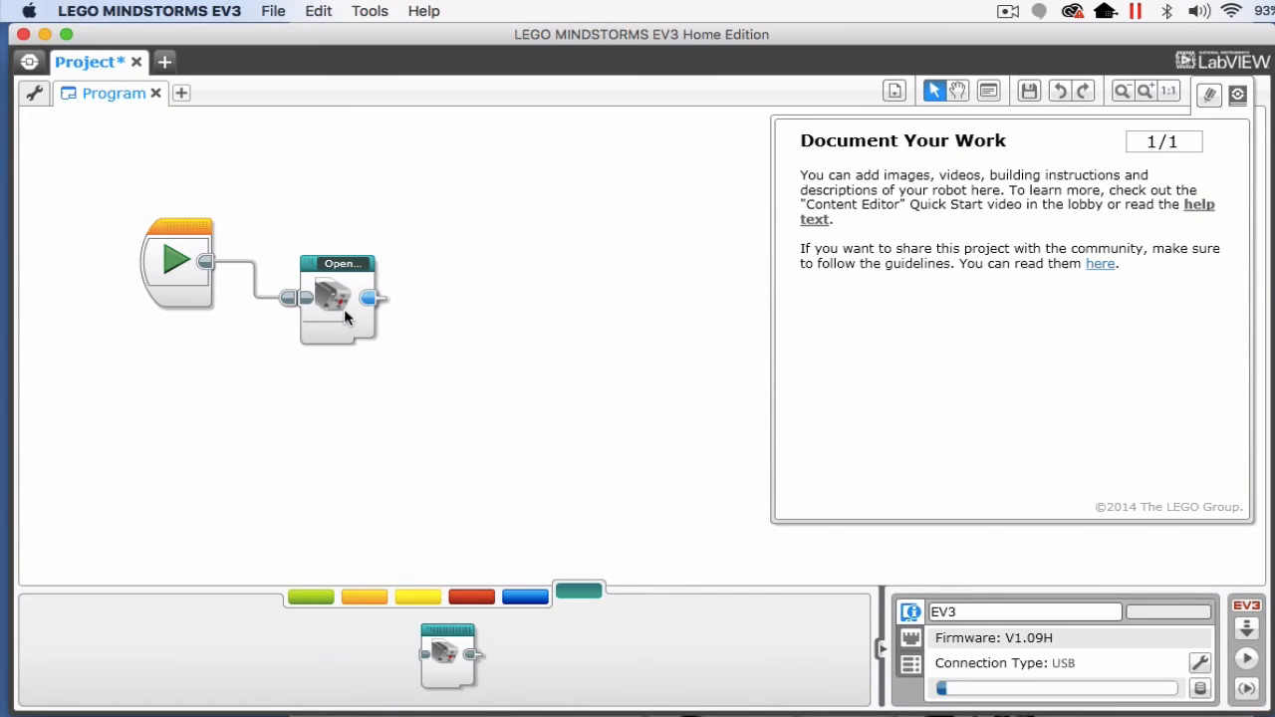
{"action": "mouse_move", "coordinate": [275, 550]}
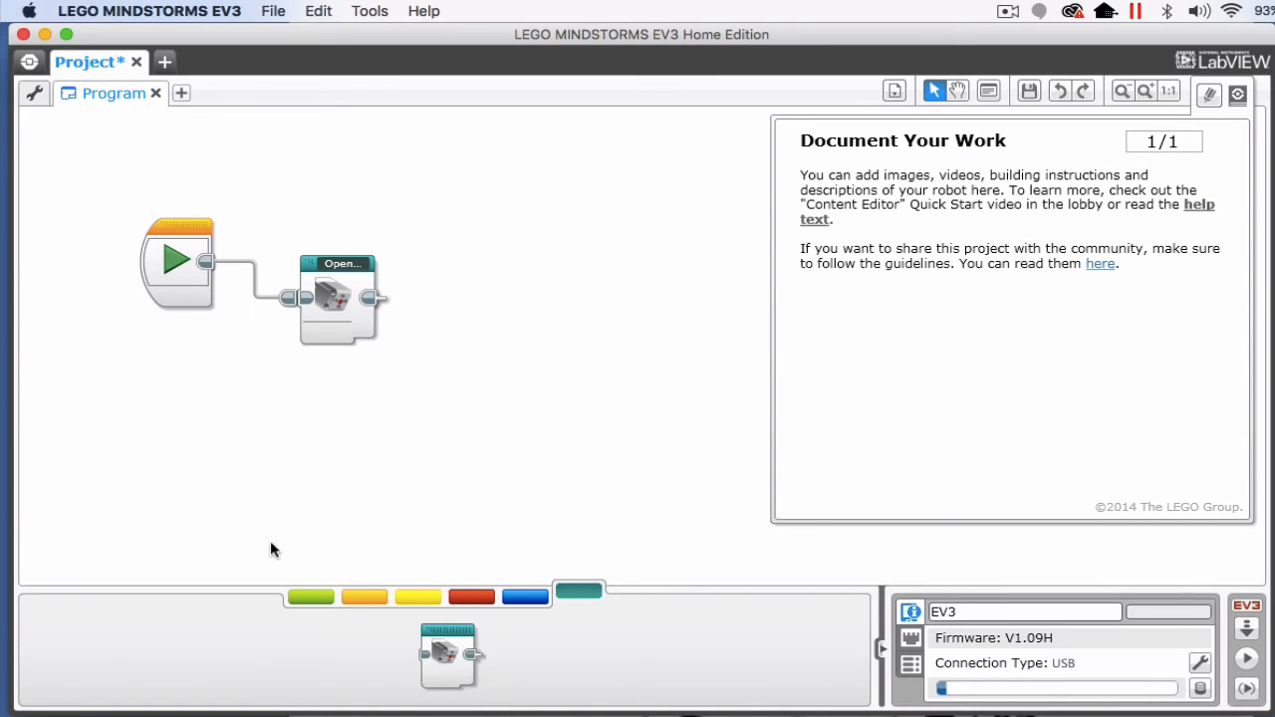
{"action": "left_click", "coordinate": [310, 594]}
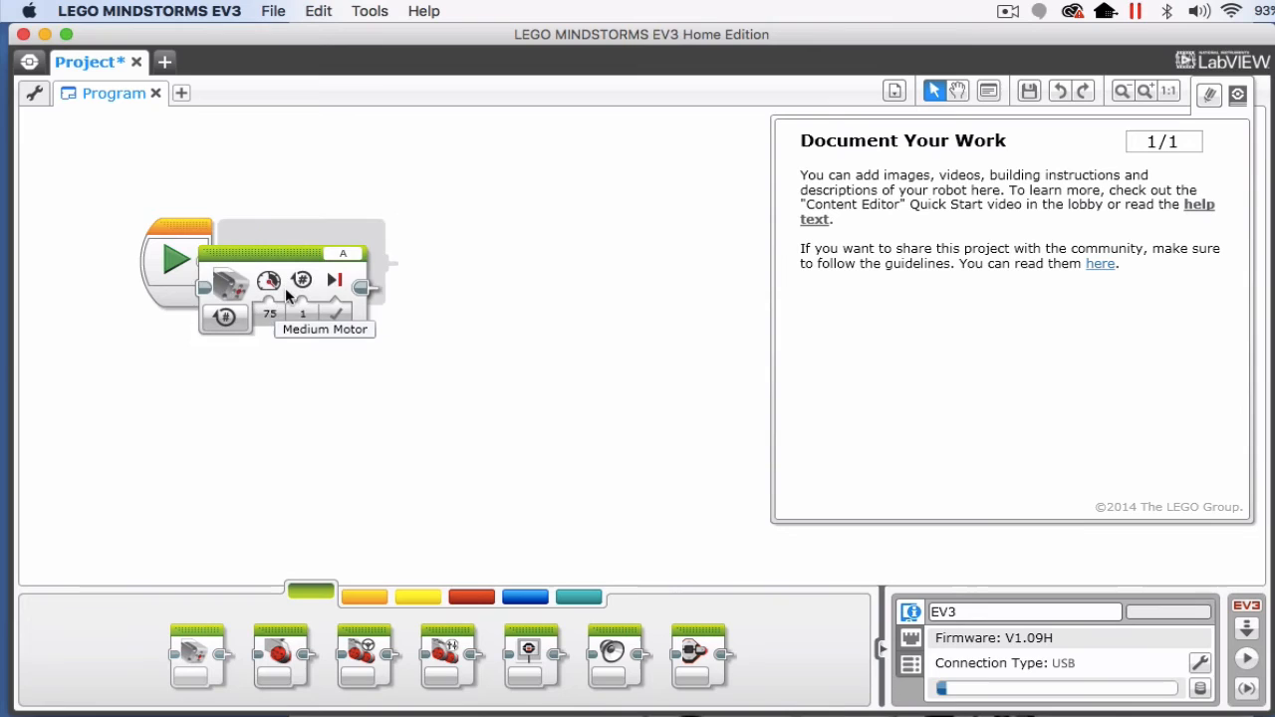
Add a Medium Motor block after Start with power -75 and 5 rotations
{"action": "left_click", "coordinate": [299, 279]}
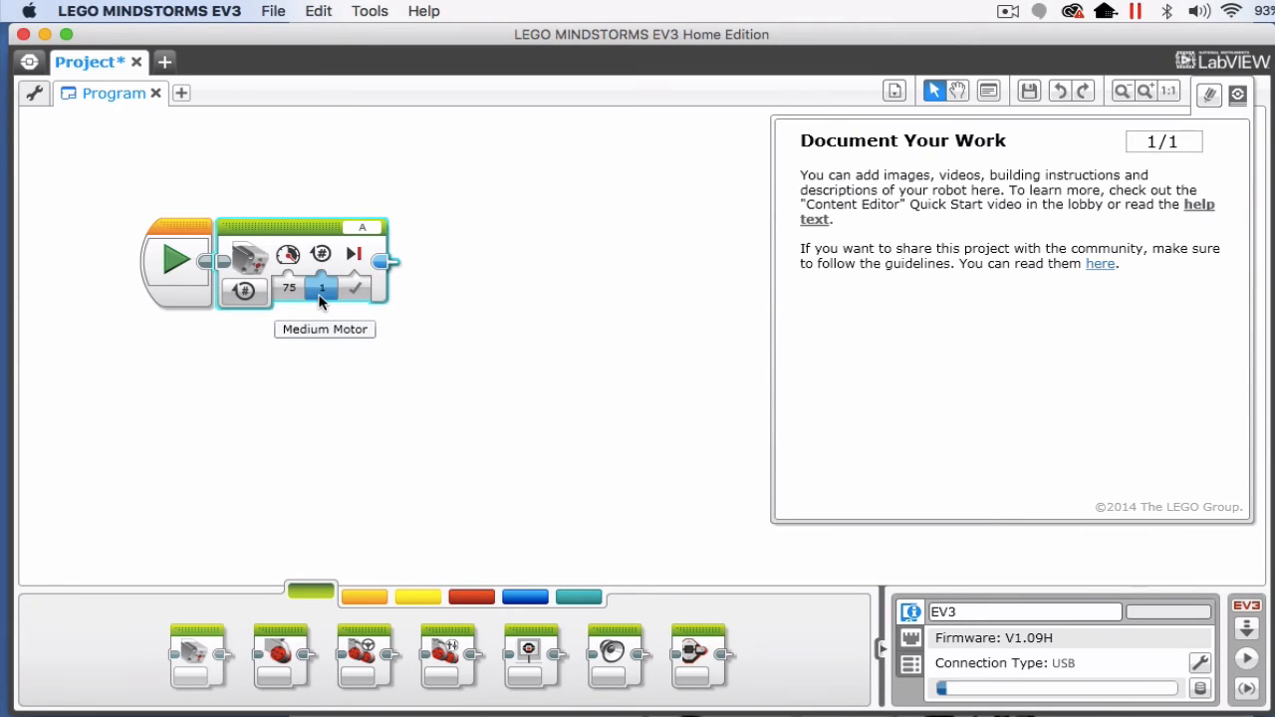
{"action": "left_click", "coordinate": [289, 288]}
{"action": "type", "text": "-75"}
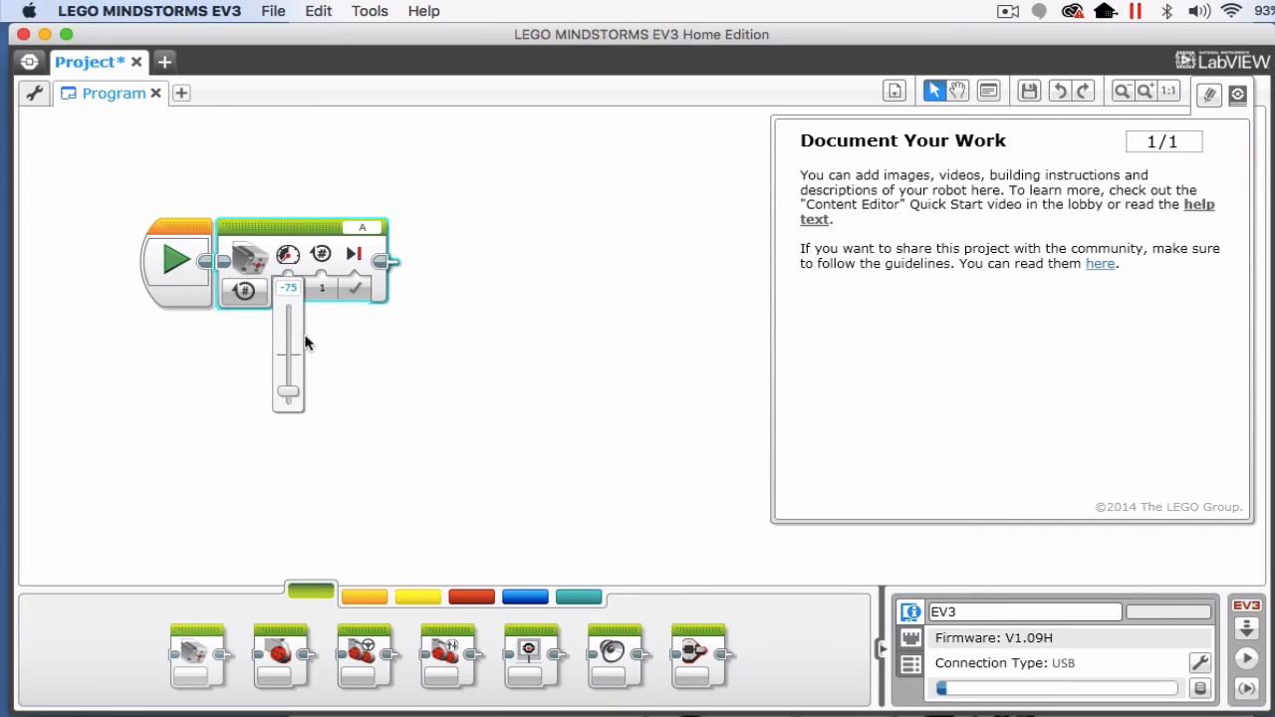
{"action": "left_click", "coordinate": [322, 289]}
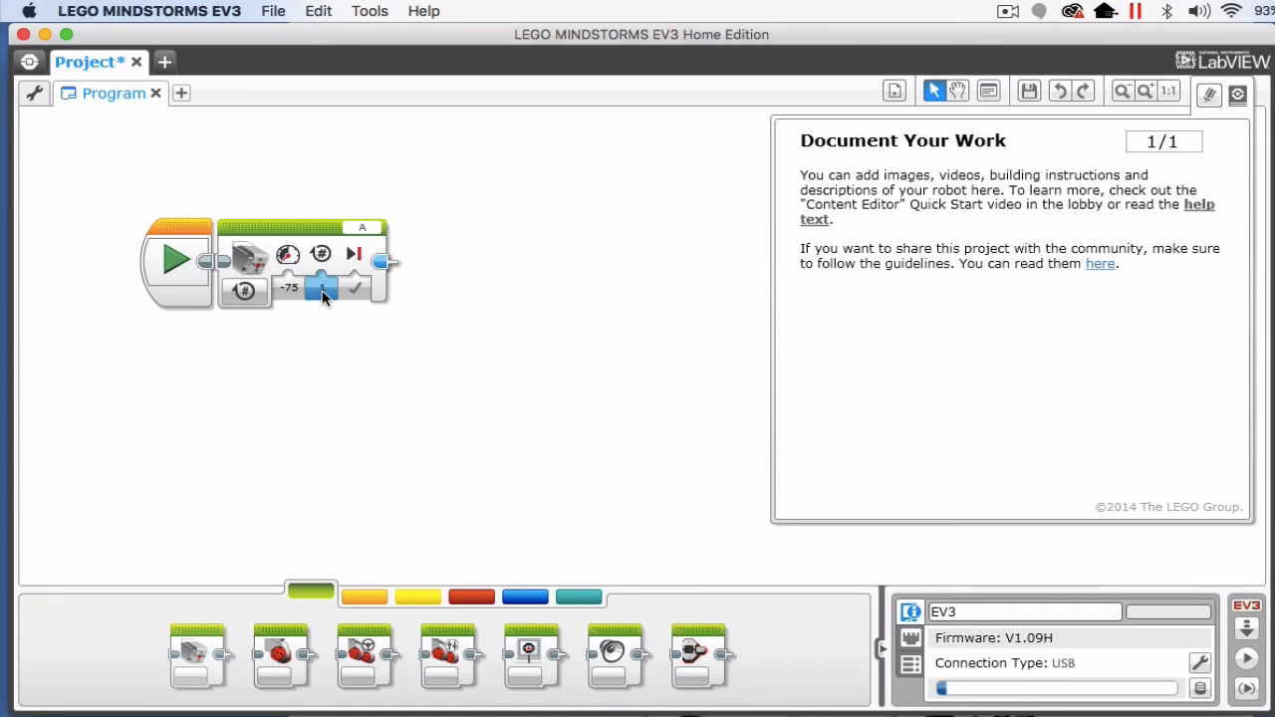
{"action": "left_click", "coordinate": [321, 289]}
{"action": "type", "text": "5"}
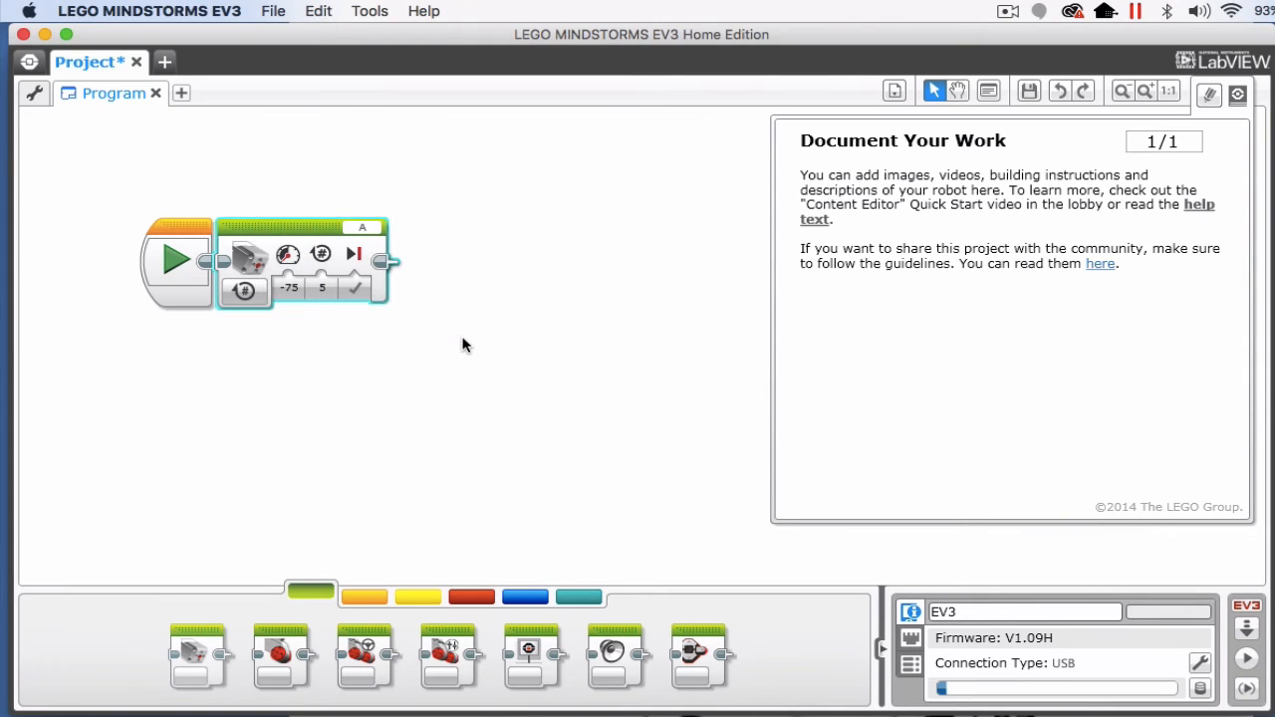
{"action": "mouse_move", "coordinate": [181, 122]}
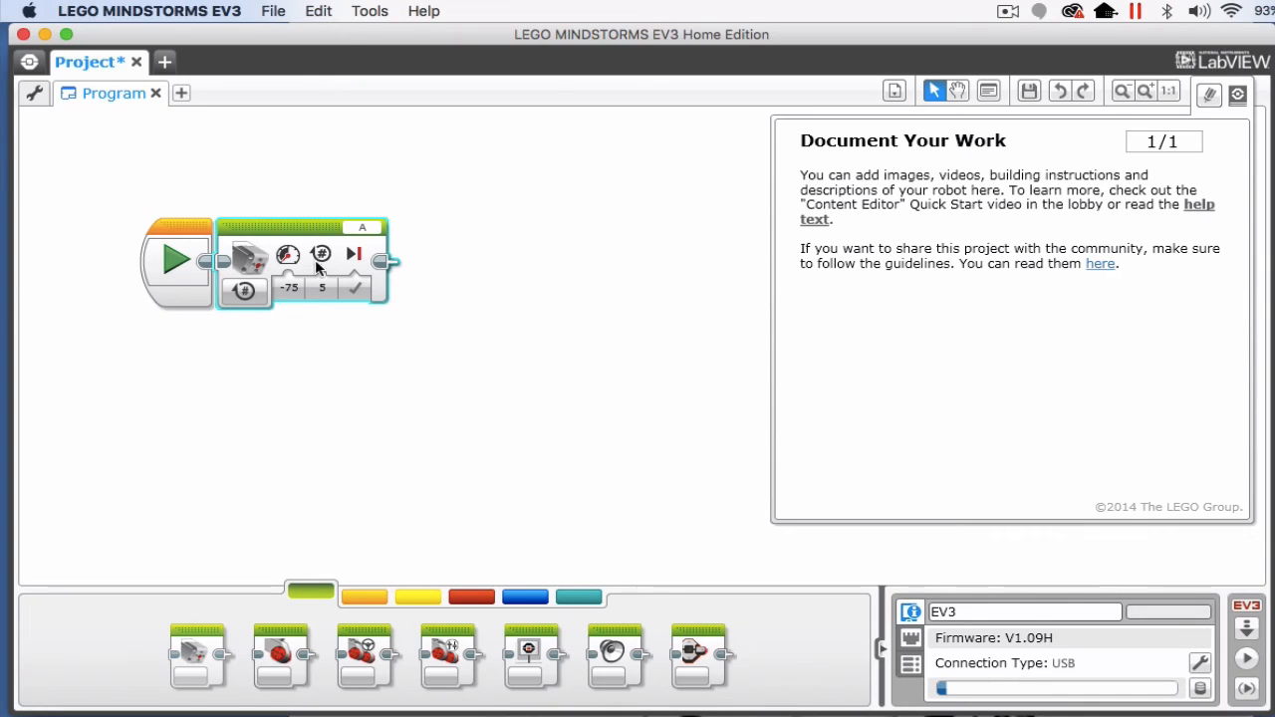
{"action": "mouse_move", "coordinate": [321, 16]}
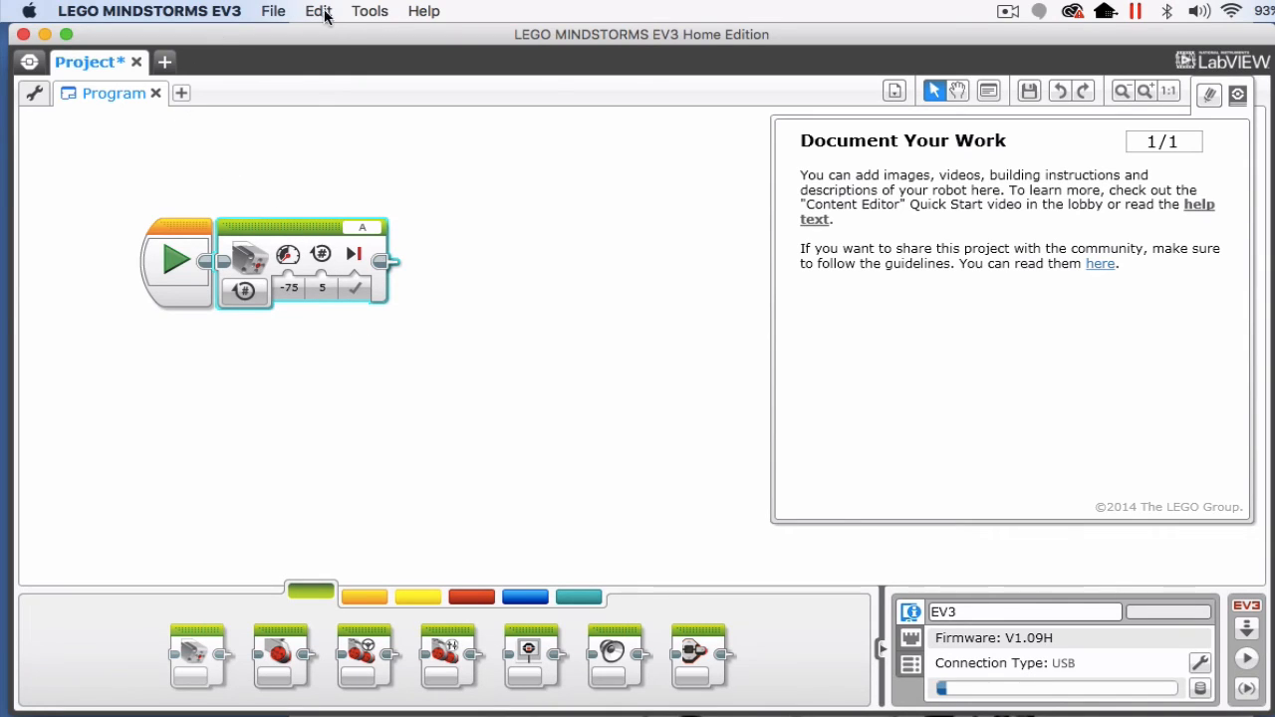
Build a 'CloseClaw' My Block with a motor icon, then select it in the program
{"action": "left_click", "coordinate": [368, 11]}
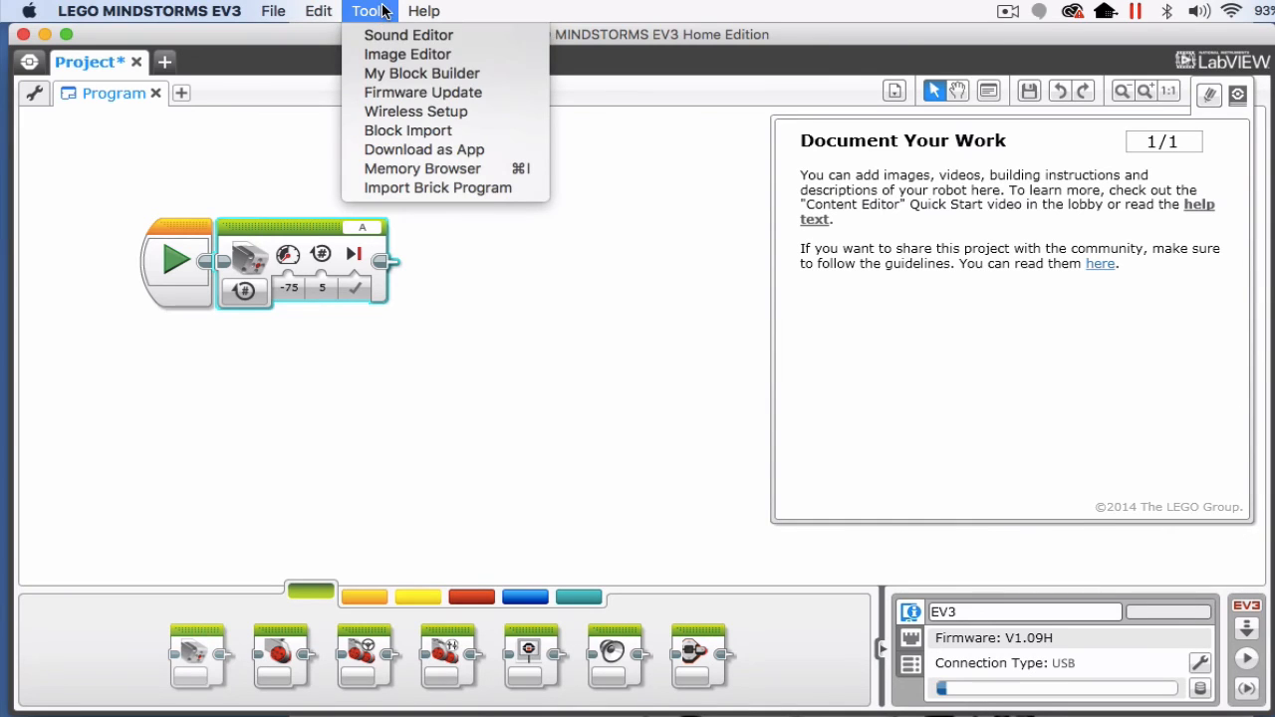
{"action": "left_click", "coordinate": [422, 73]}
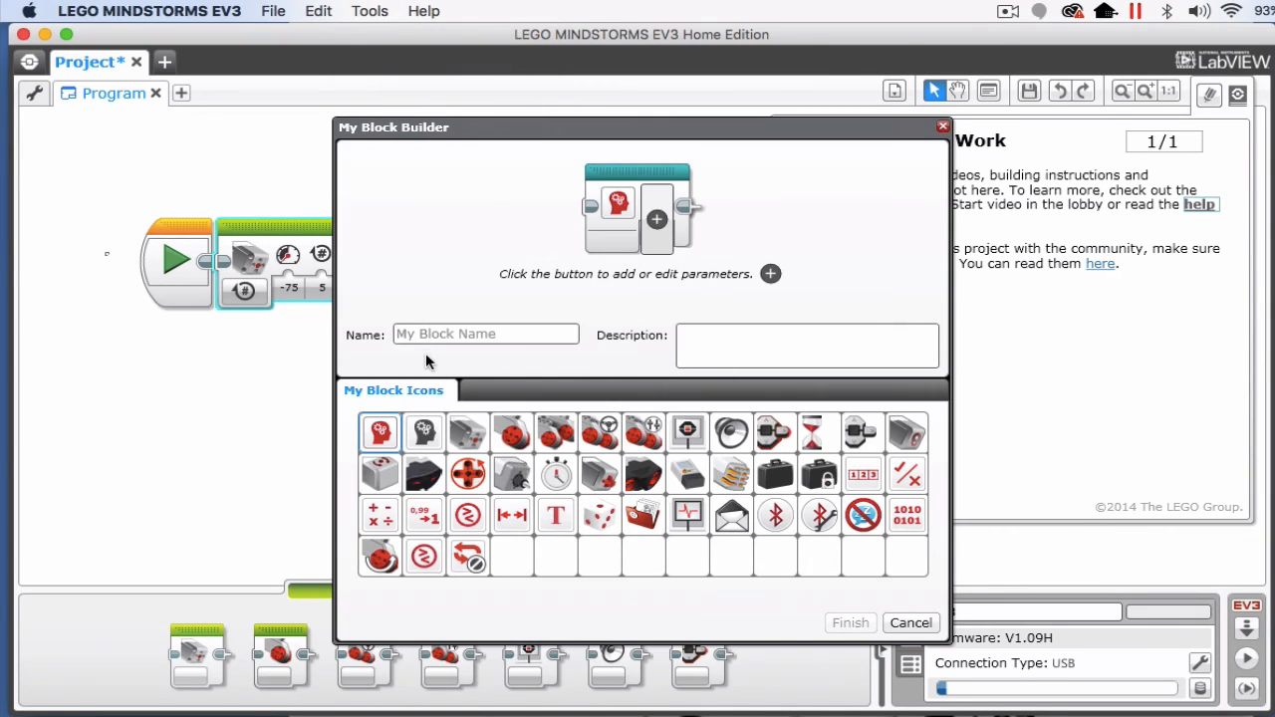
{"action": "left_click", "coordinate": [423, 432]}
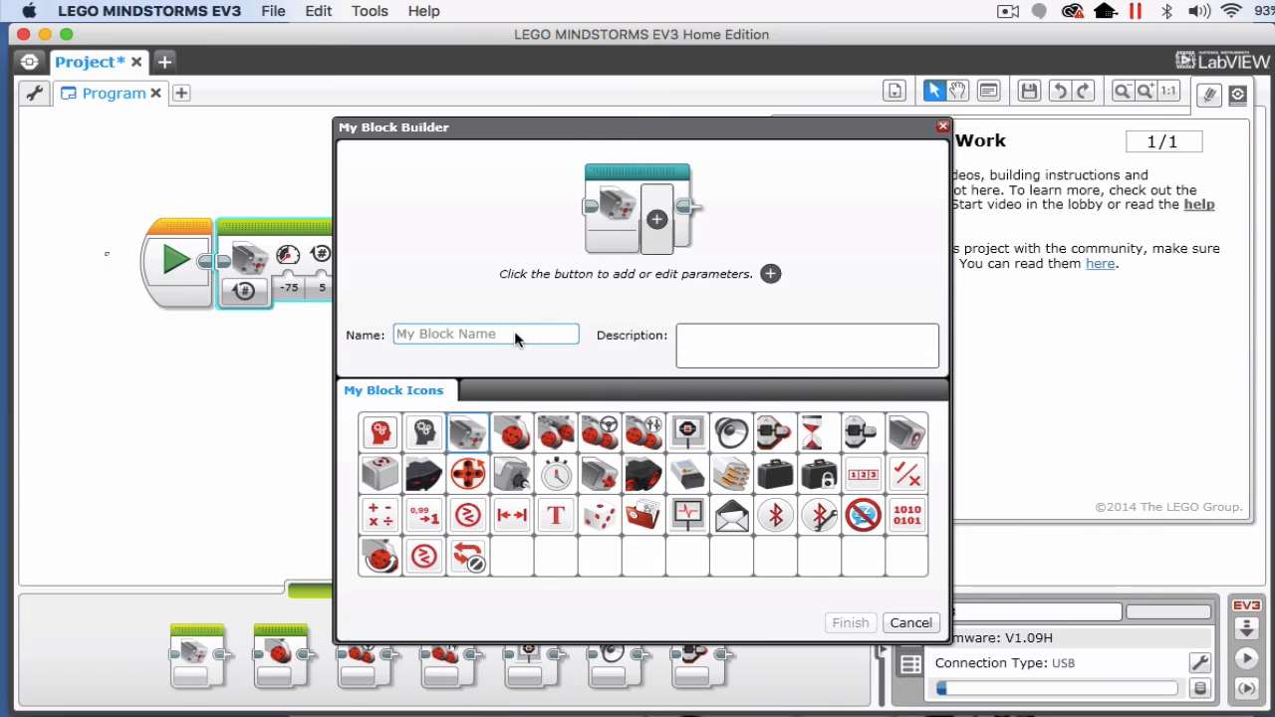
{"action": "type", "text": "CloseClaw"}
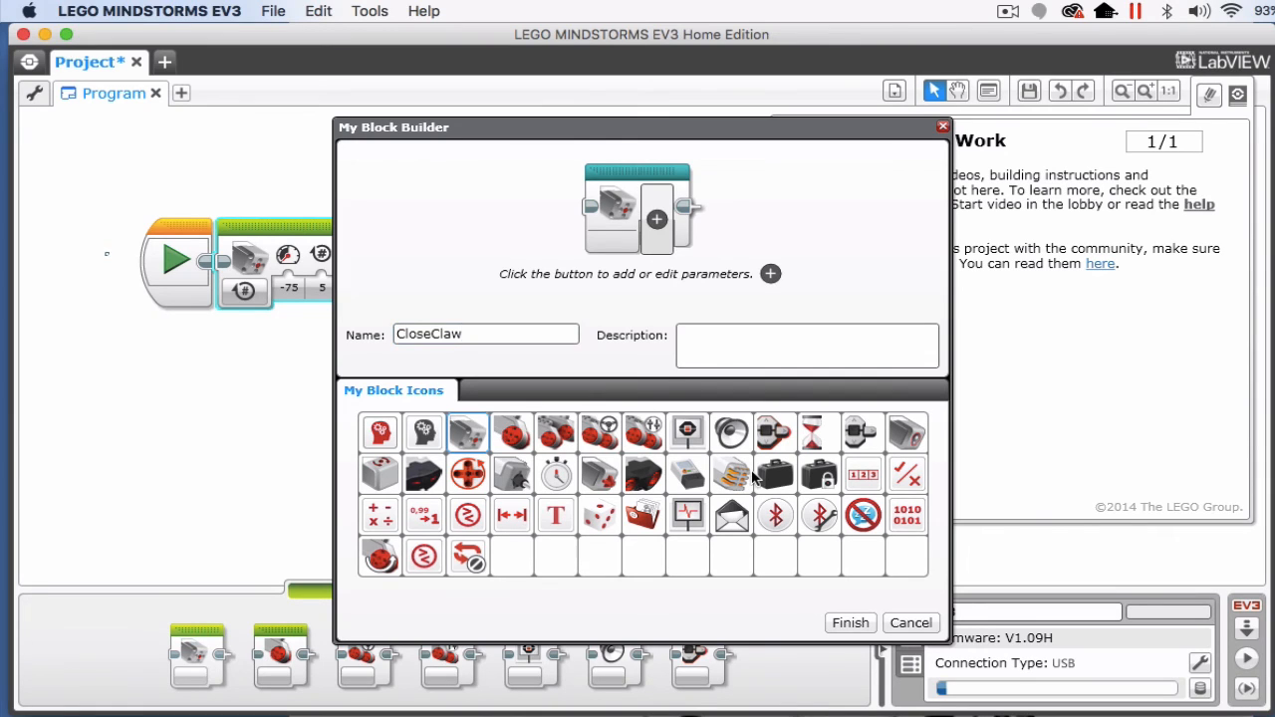
{"action": "left_click", "coordinate": [850, 622]}
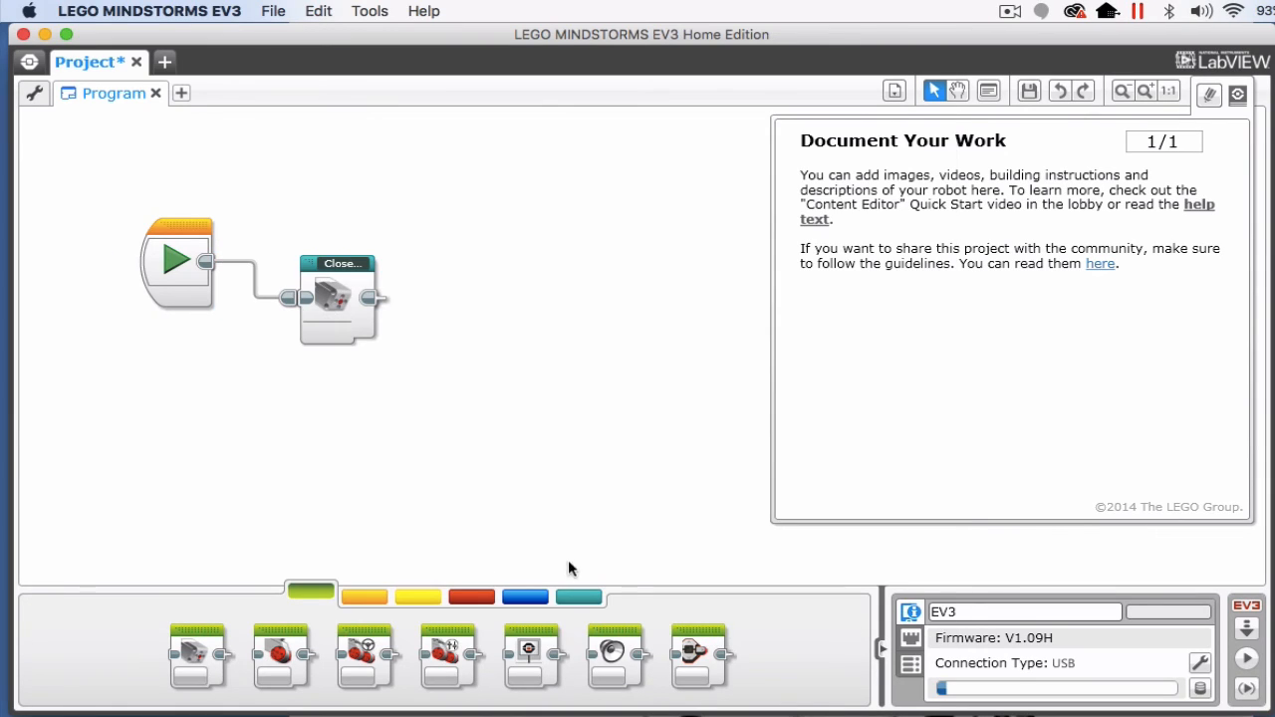
{"action": "left_click", "coordinate": [579, 597]}
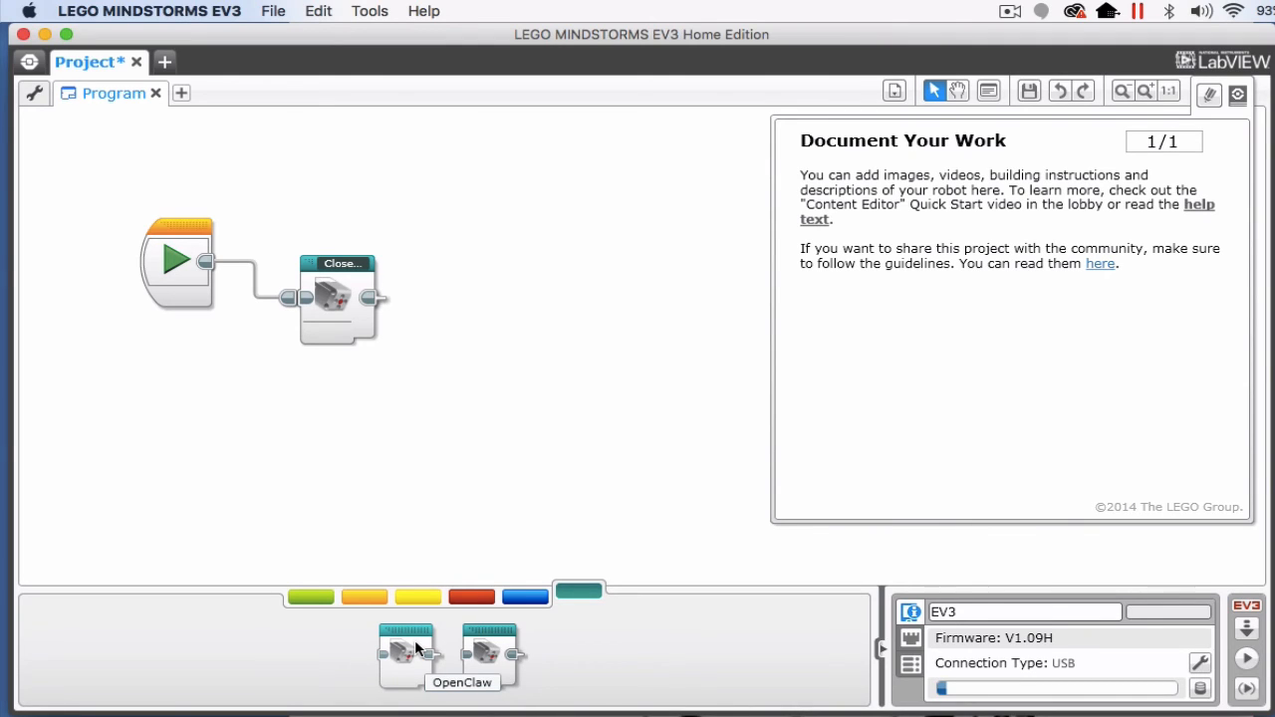
{"action": "mouse_move", "coordinate": [405, 415]}
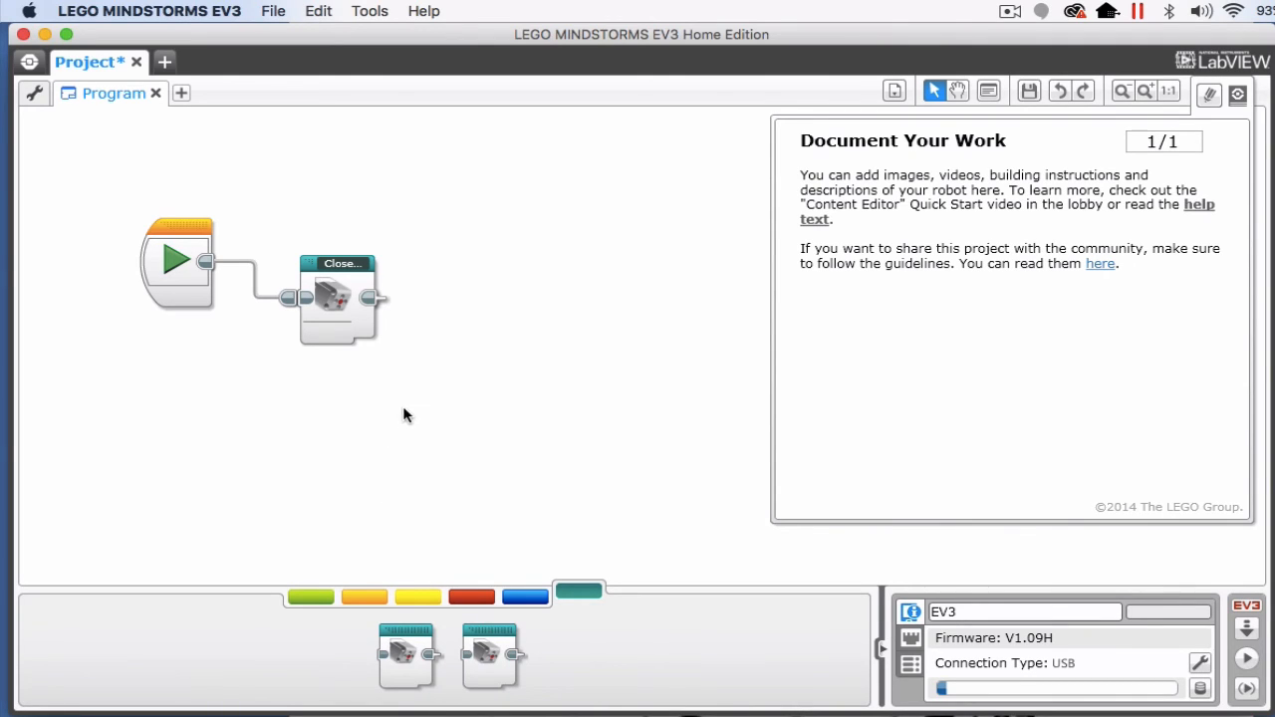
{"action": "left_click", "coordinate": [337, 299]}
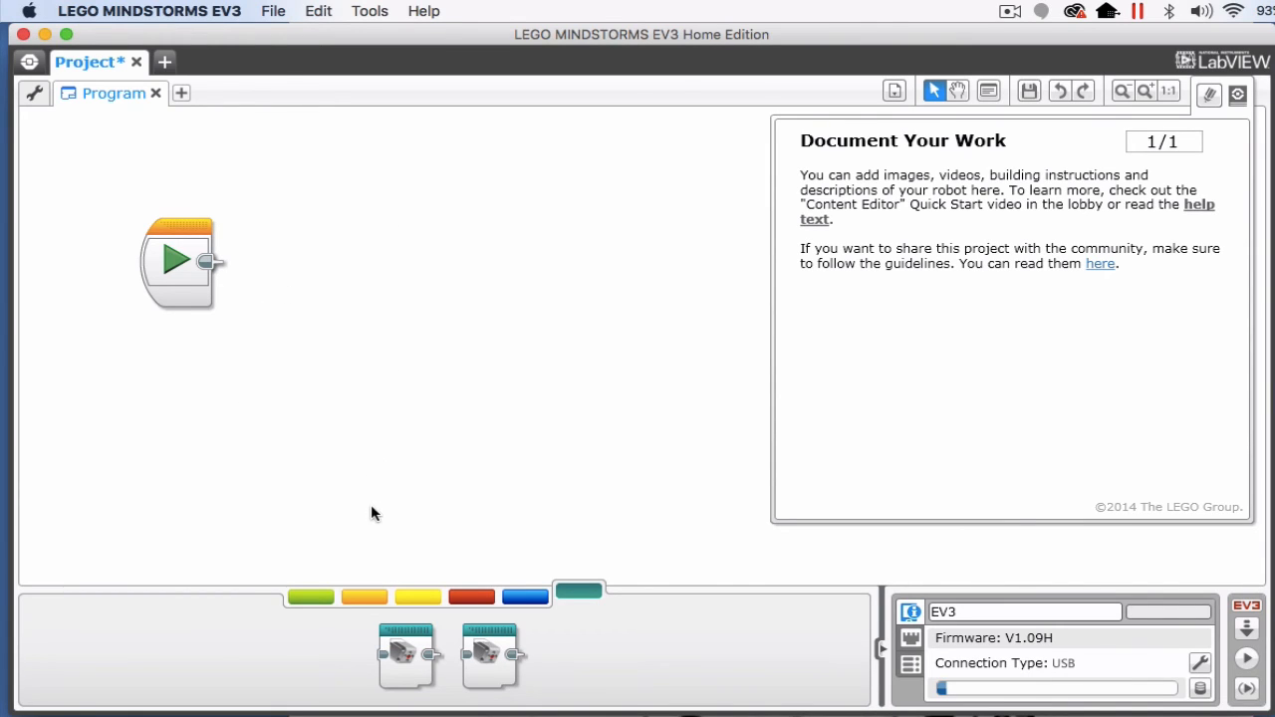
{"action": "mouse_move", "coordinate": [490, 652]}
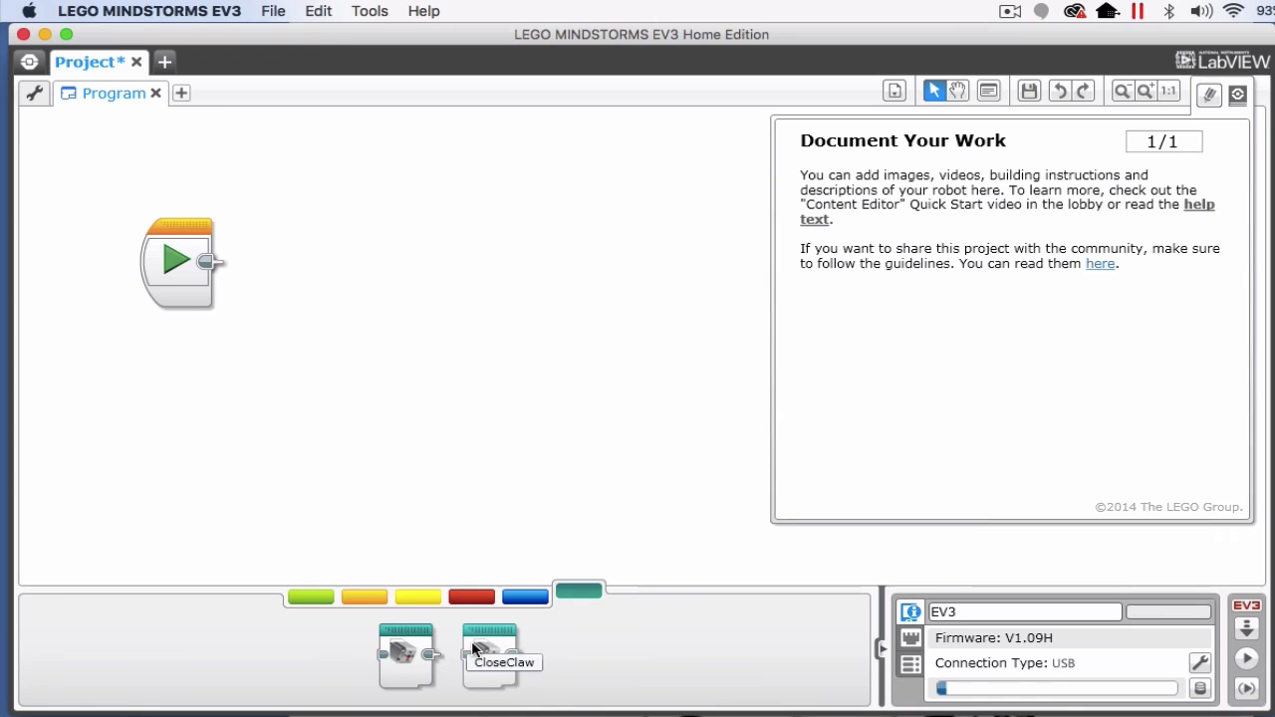
Drag CloseClaw from the My Blocks palette to snap right after Start
{"action": "left_click_drag", "start_coordinate": [488, 653], "coordinate": [270, 267]}
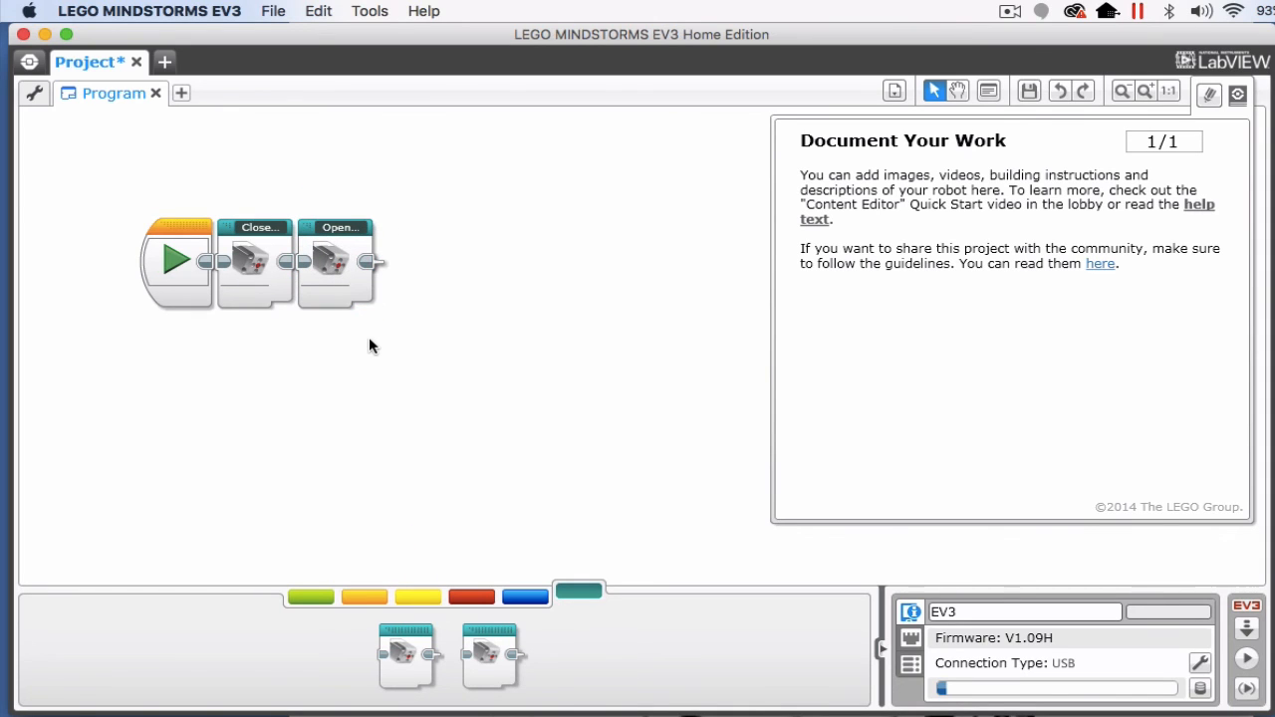
{"action": "mouse_move", "coordinate": [177, 262]}
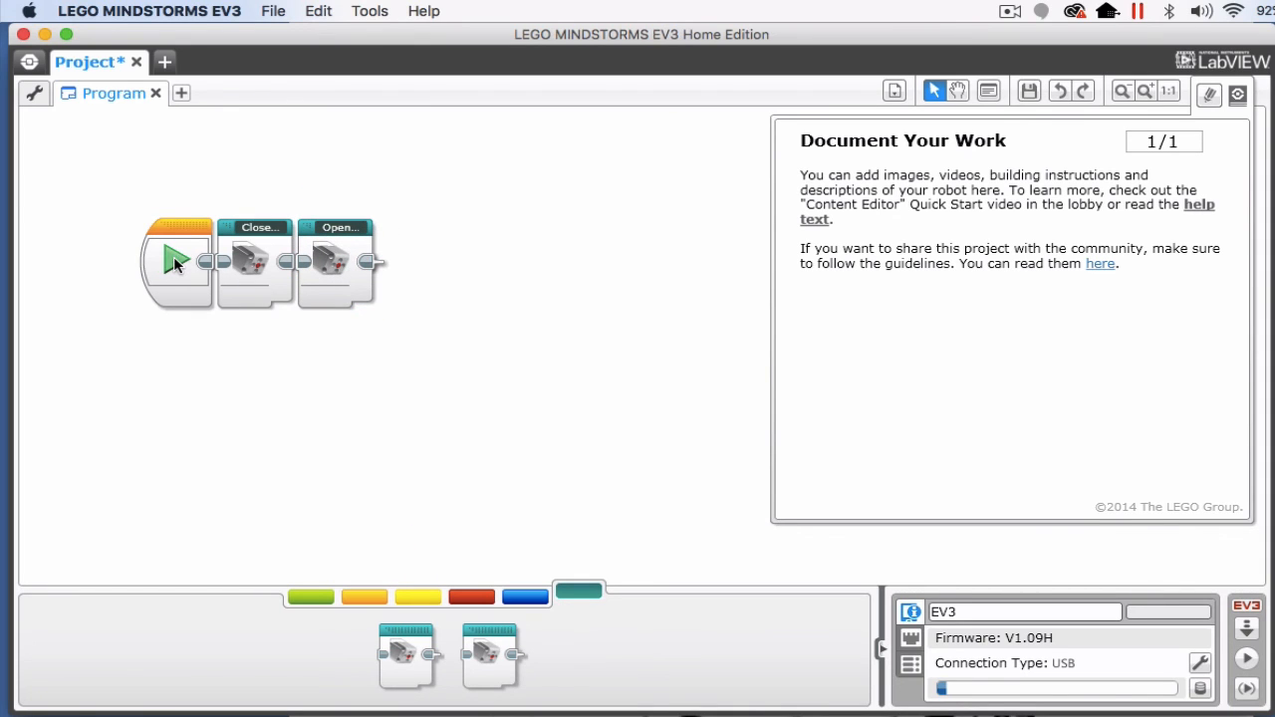
{"action": "left_click", "coordinate": [177, 262]}
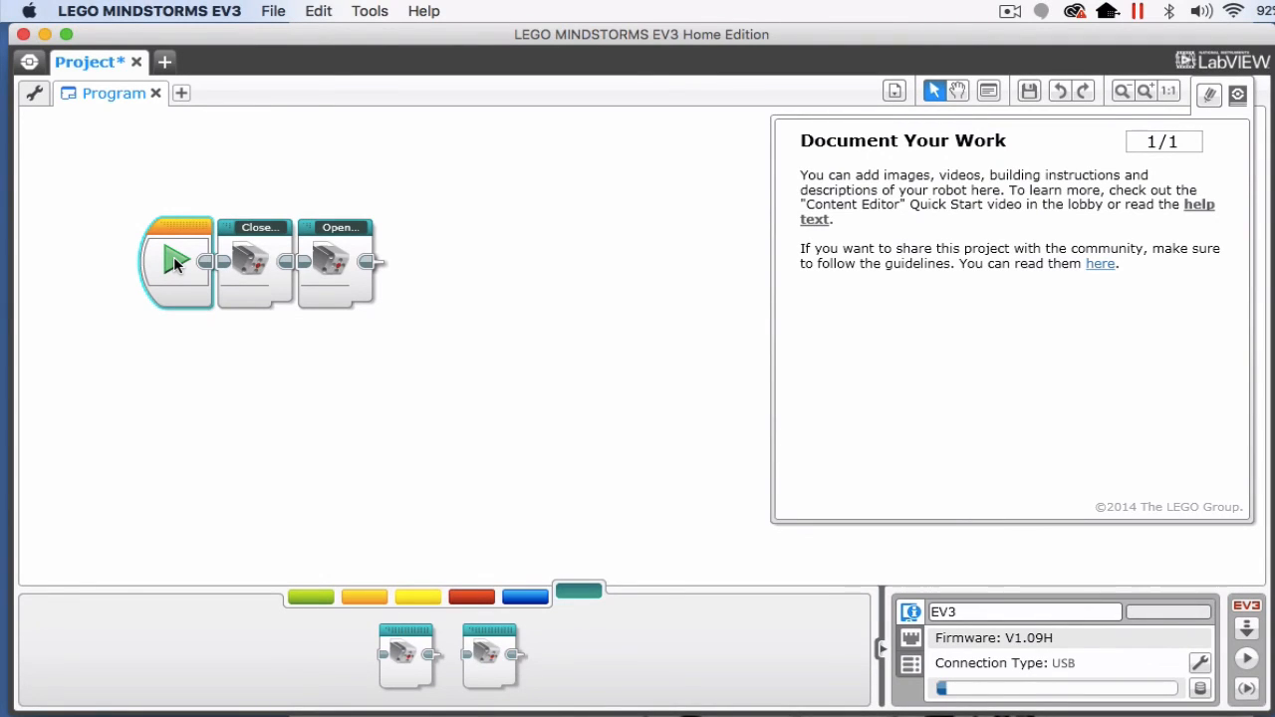
{"action": "mouse_move", "coordinate": [377, 431]}
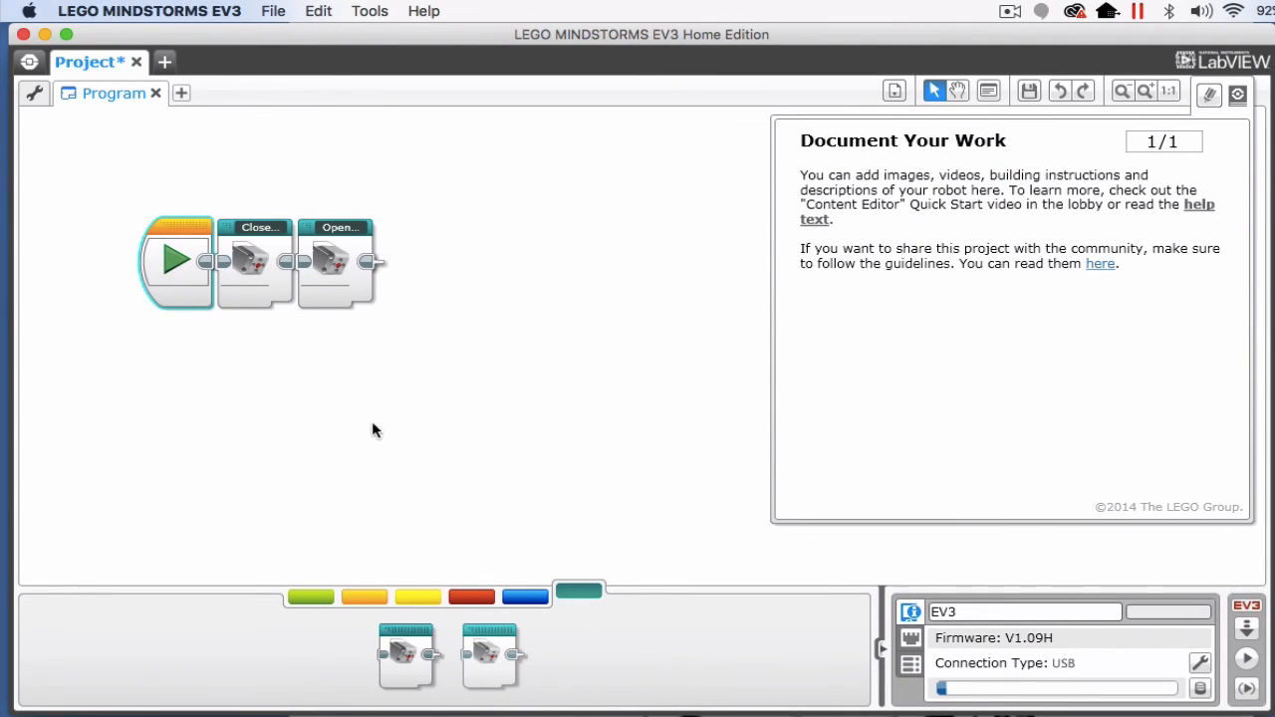
{"action": "mouse_move", "coordinate": [331, 425]}
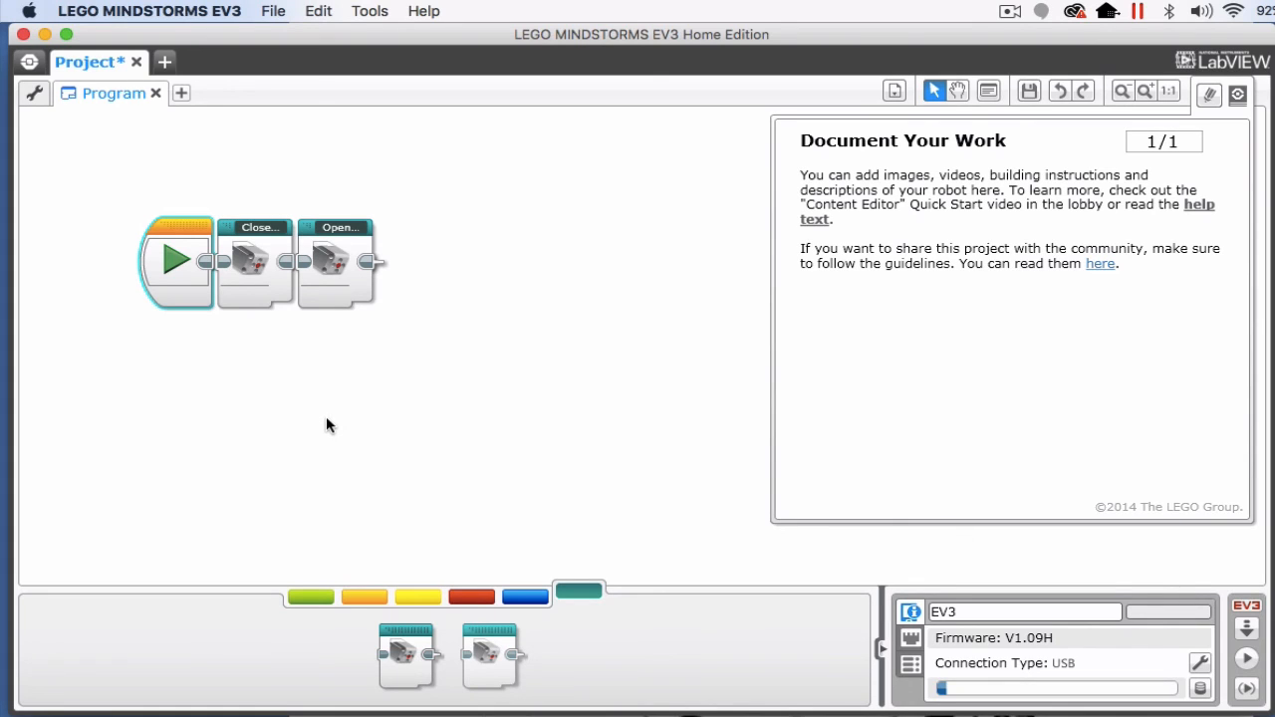